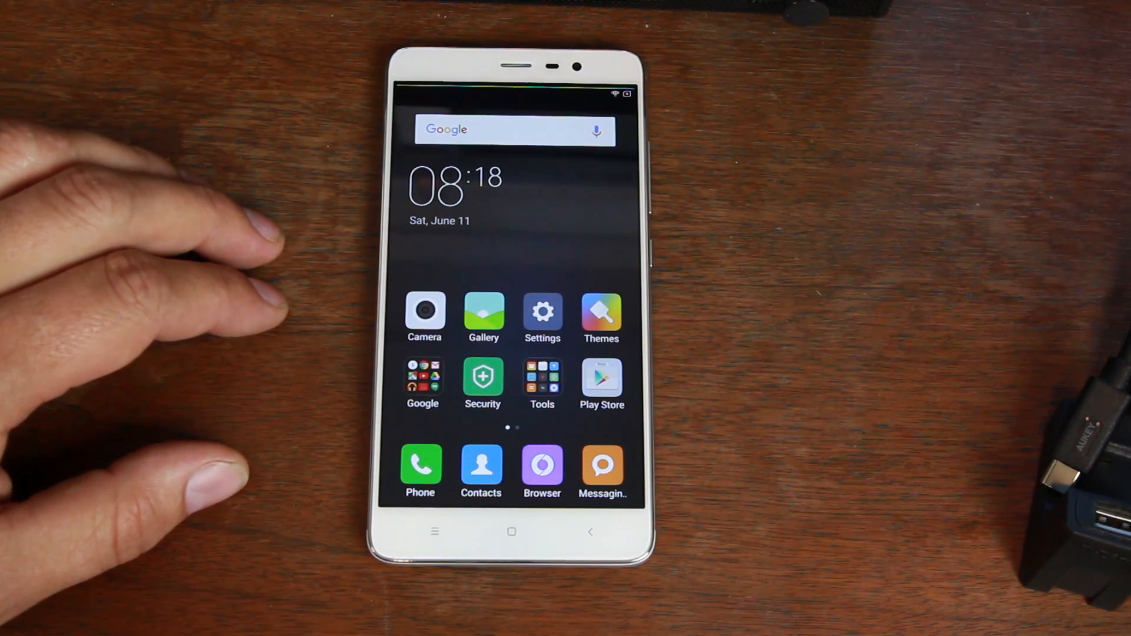
Bring up the Redmi Note 3 Pro's 'Tap to power off' prompt over the home screen
{"action": "left_click", "coordinate": [542, 312]}
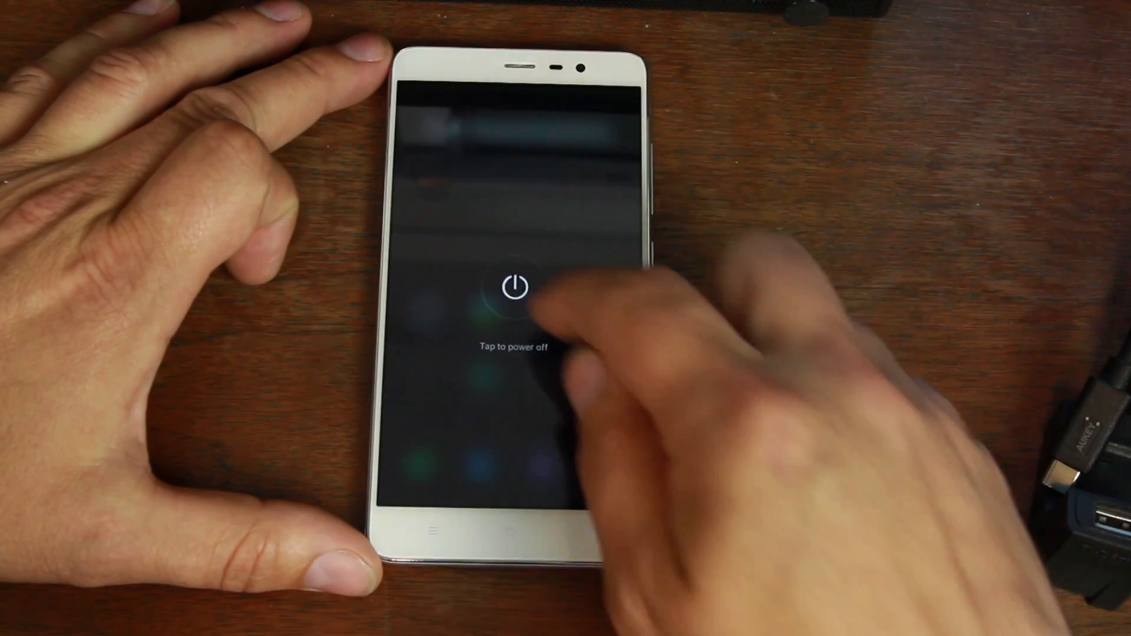
{"action": "left_click", "coordinate": [513, 288]}
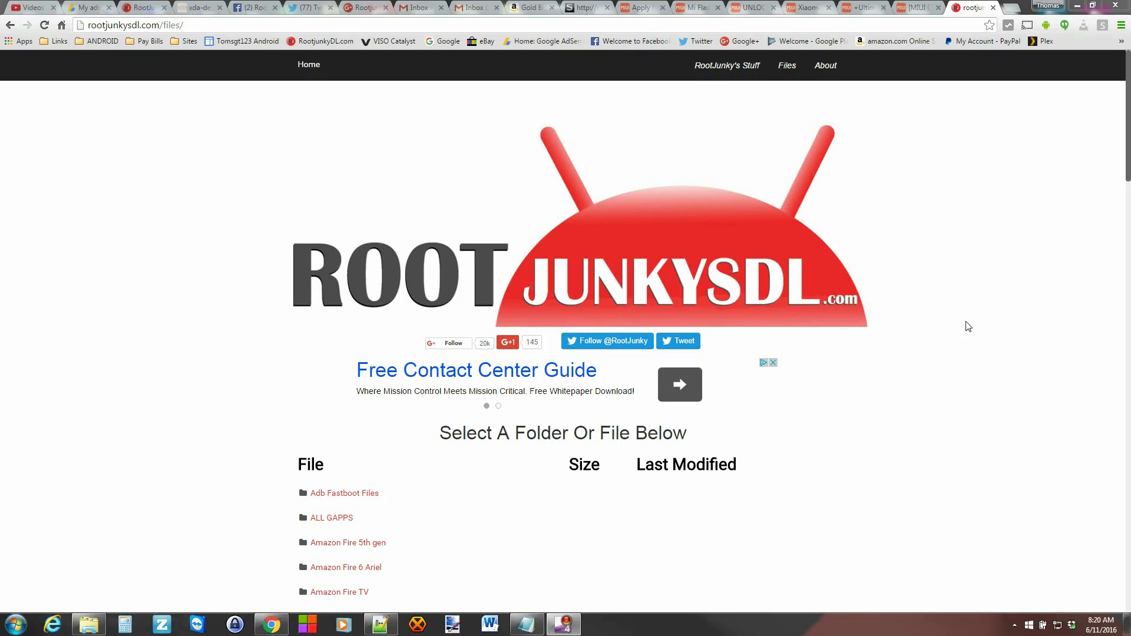
{"action": "mouse_move", "coordinate": [1016, 321]}
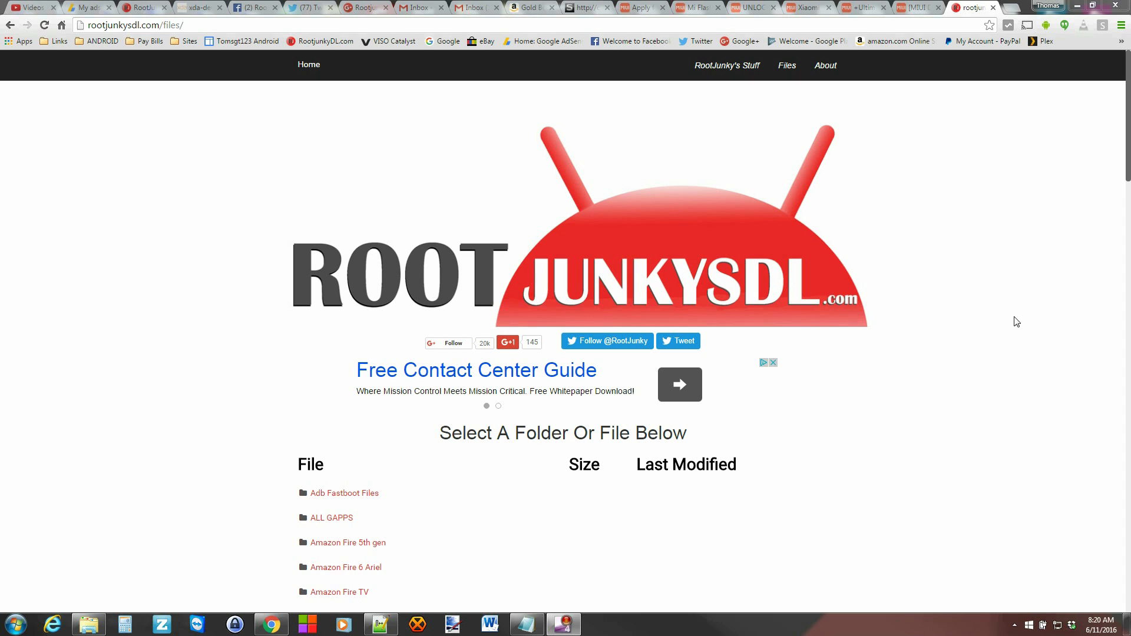
{"action": "mouse_move", "coordinate": [907, 288]}
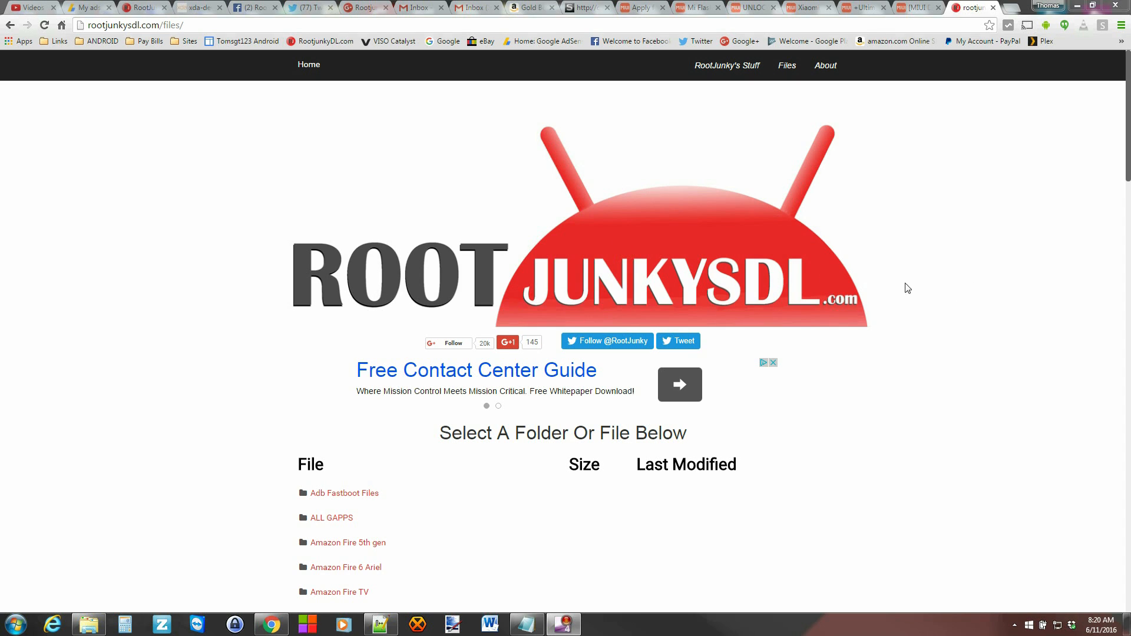
Scroll the RootJunkyDL file list down to the Redmi Note 3 Pro Kenzo folder
{"action": "scroll", "scroll_direction": "down", "scroll_amount": 3}
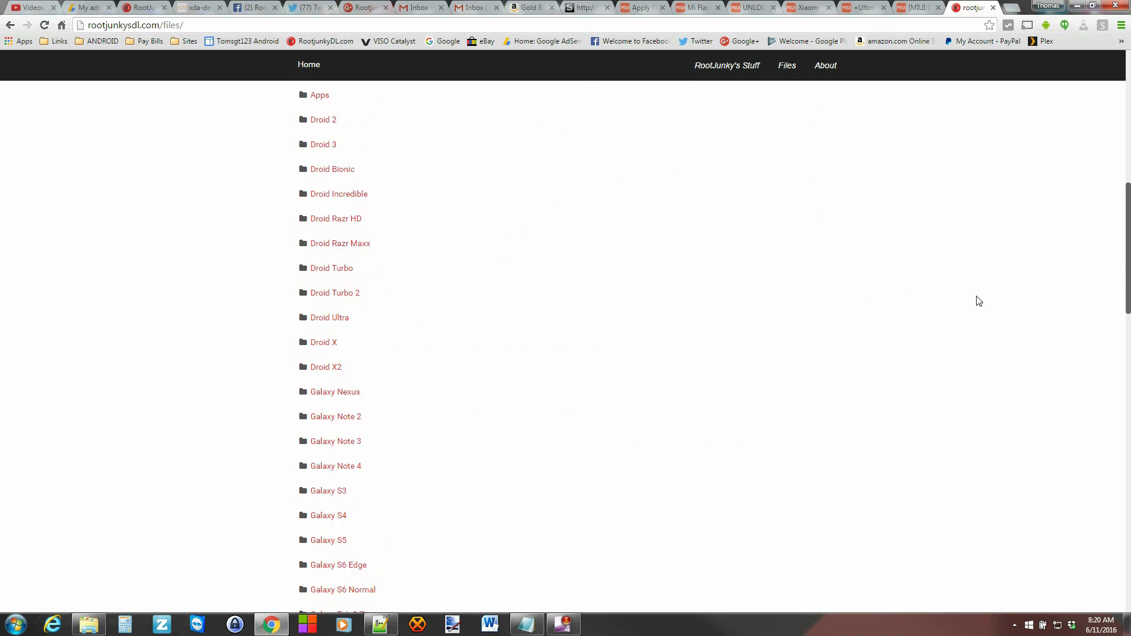
{"action": "scroll", "scroll_direction": "down", "scroll_amount": 3}
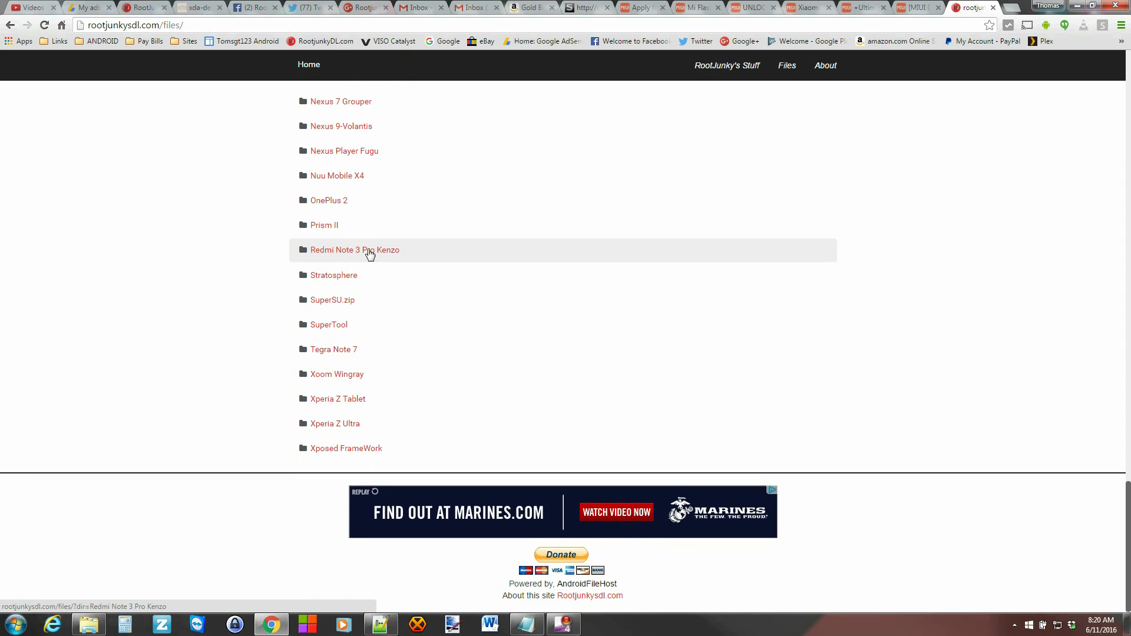
{"action": "mouse_move", "coordinate": [390, 258]}
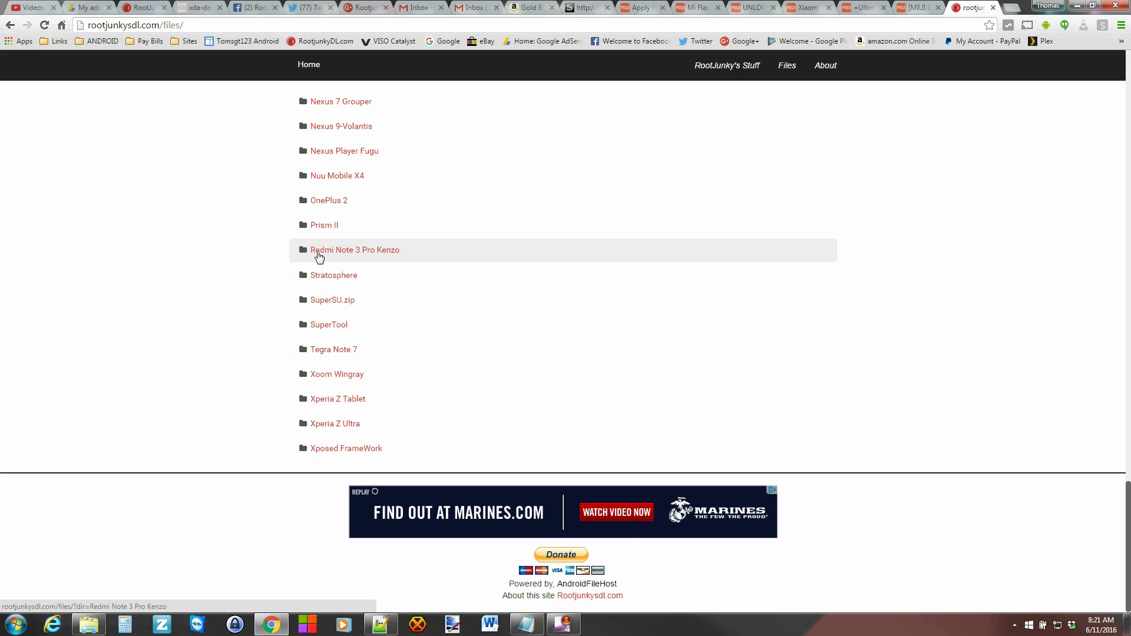
{"action": "mouse_move", "coordinate": [475, 287]}
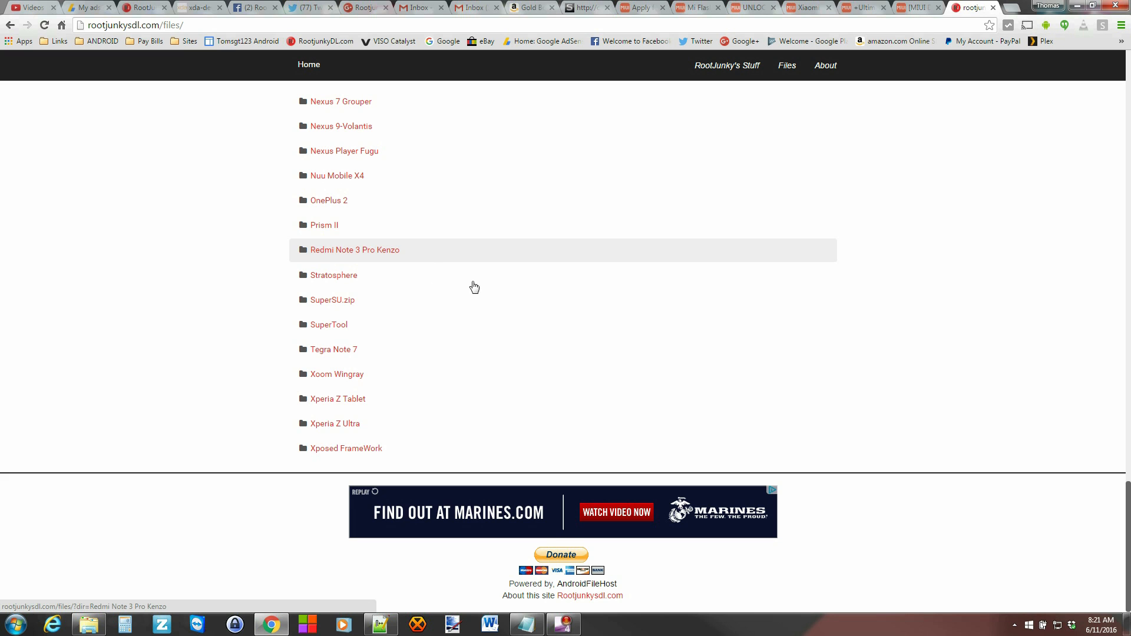
Open the Redmi Note 3 Pro Kenzo folder, then its Firmware Unbrick subfolder
{"action": "left_click", "coordinate": [355, 249]}
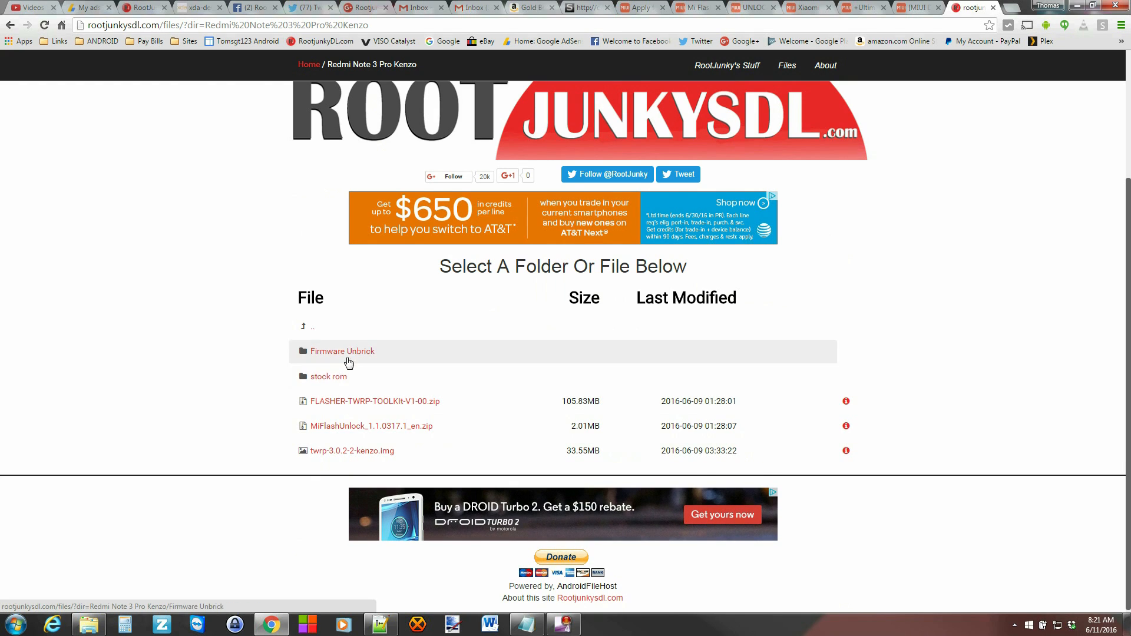
{"action": "mouse_move", "coordinate": [347, 360]}
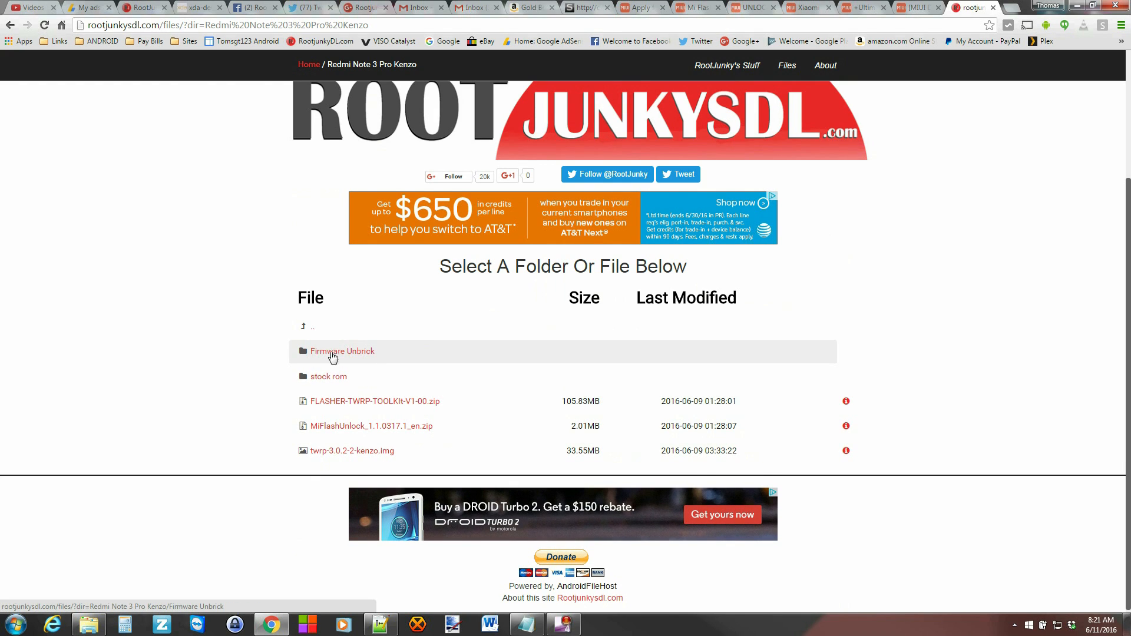
{"action": "left_click", "coordinate": [342, 351]}
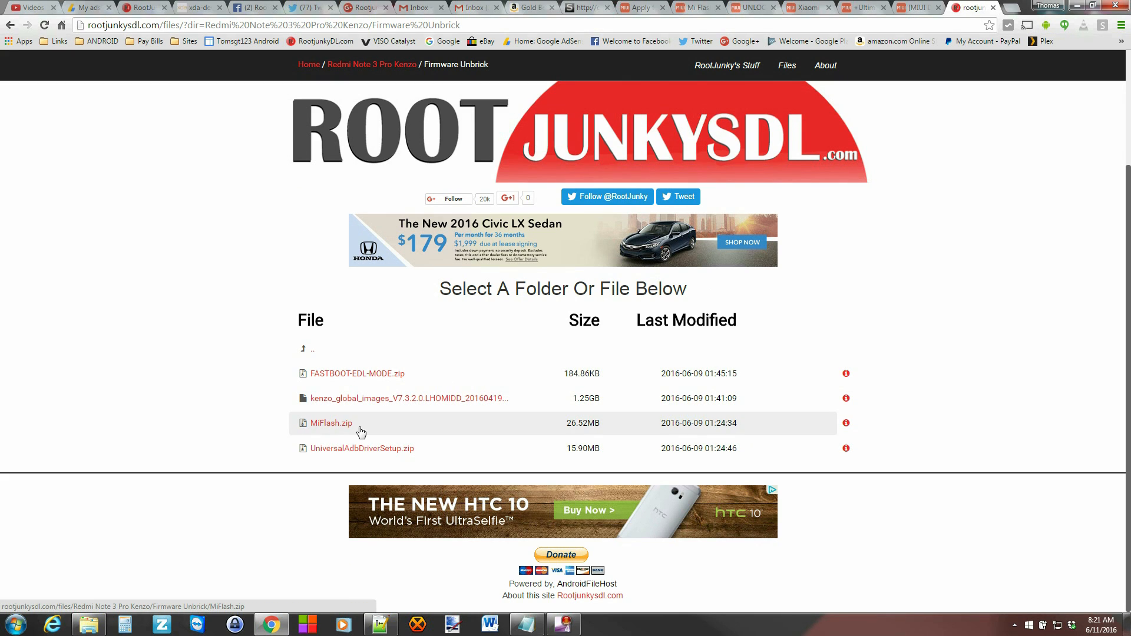
{"action": "mouse_move", "coordinate": [440, 457]}
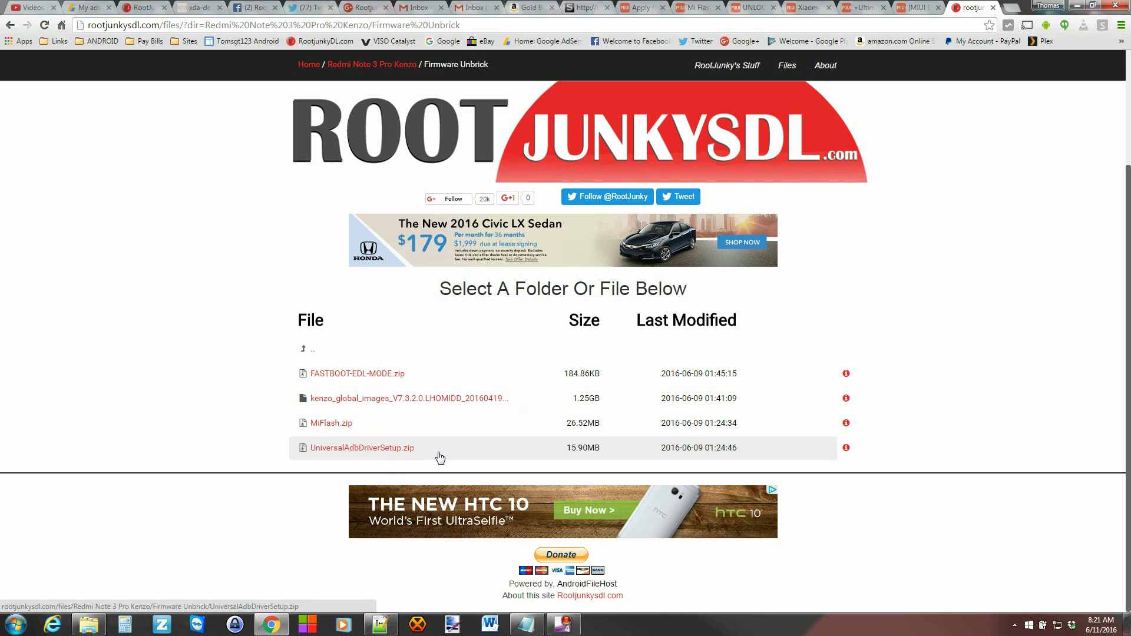
{"action": "mouse_move", "coordinate": [397, 461]}
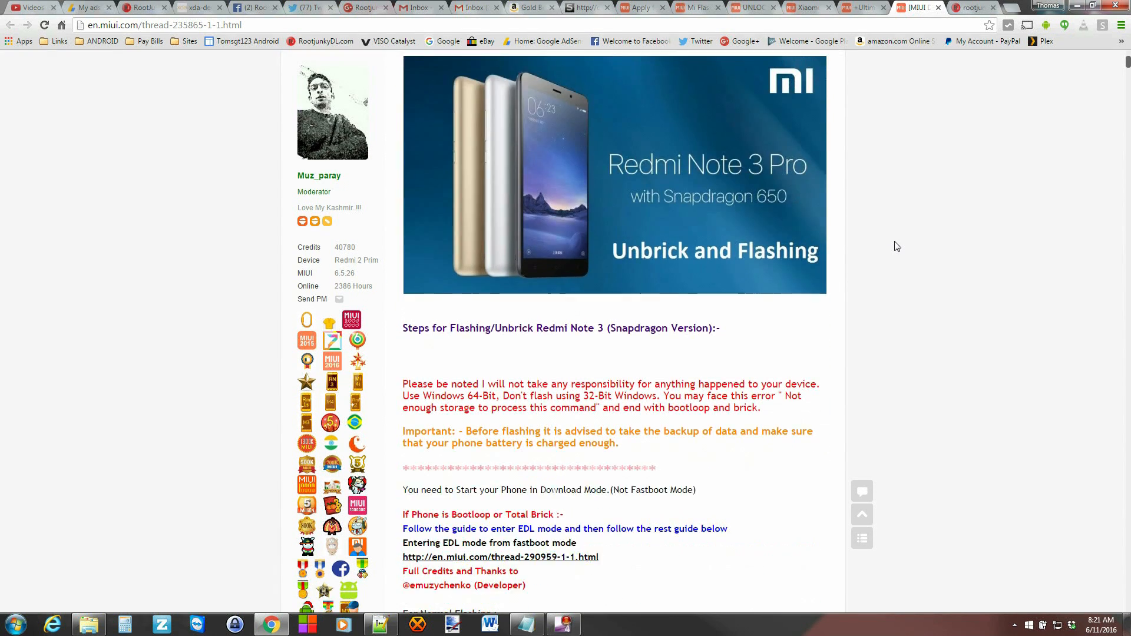
Scroll through the en.miui.com thread's Unbrick and Flashing steps
{"action": "scroll", "scroll_direction": "down", "scroll_amount": 3}
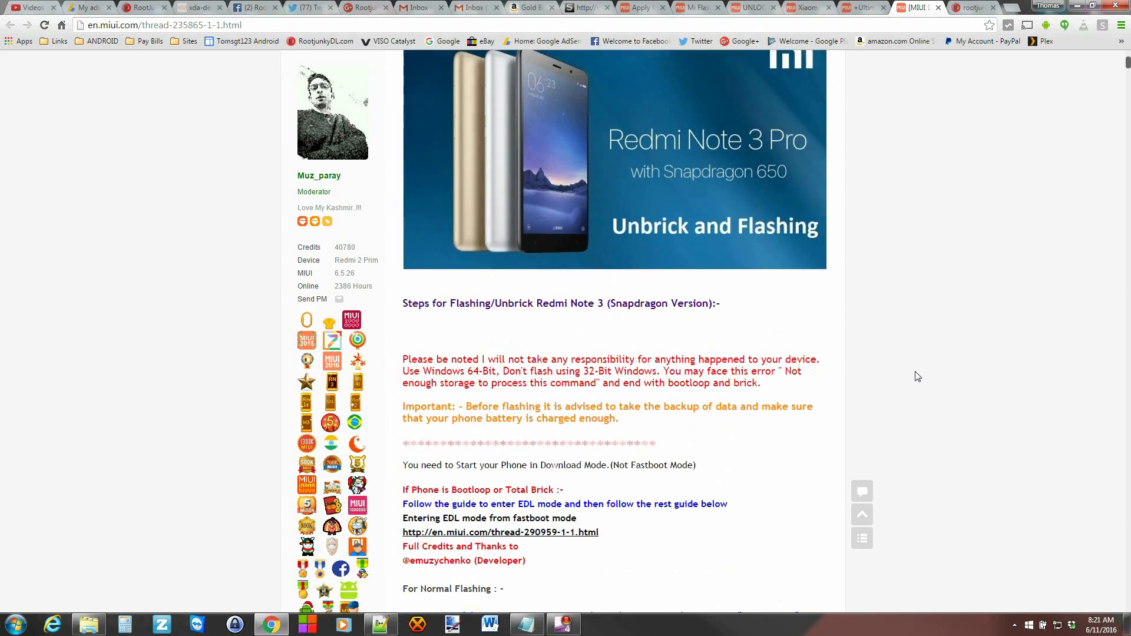
{"action": "scroll", "scroll_direction": "up", "scroll_amount": 3}
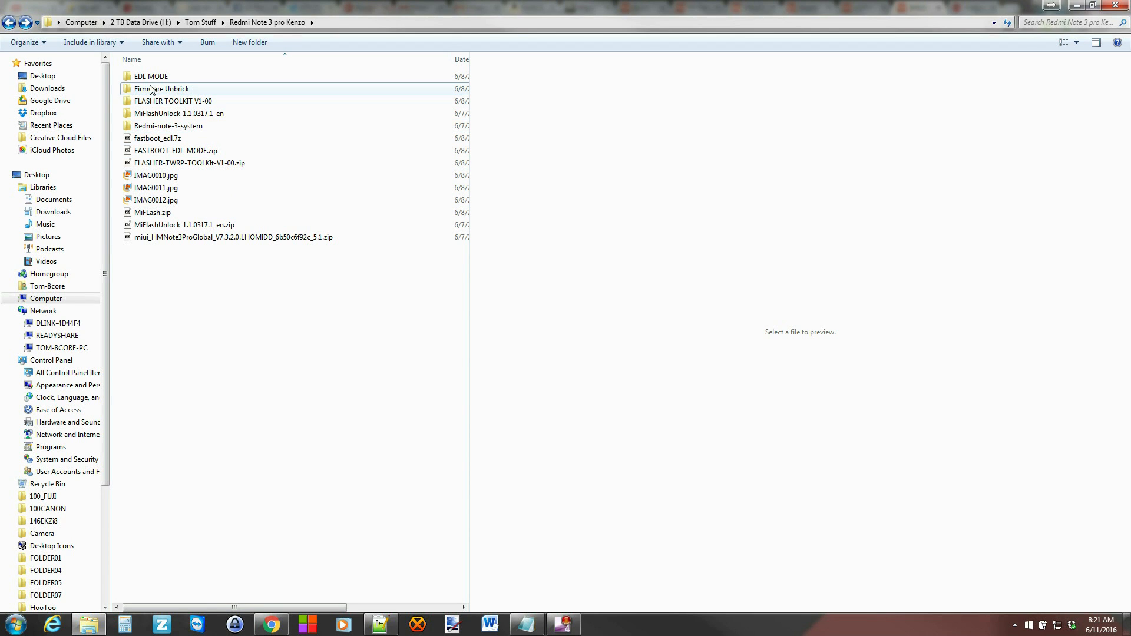
Browse the Redmi Note 3 pro Kenzo folder, opening Firmware Unbrick and EDL MODE
{"action": "double_click", "coordinate": [161, 88]}
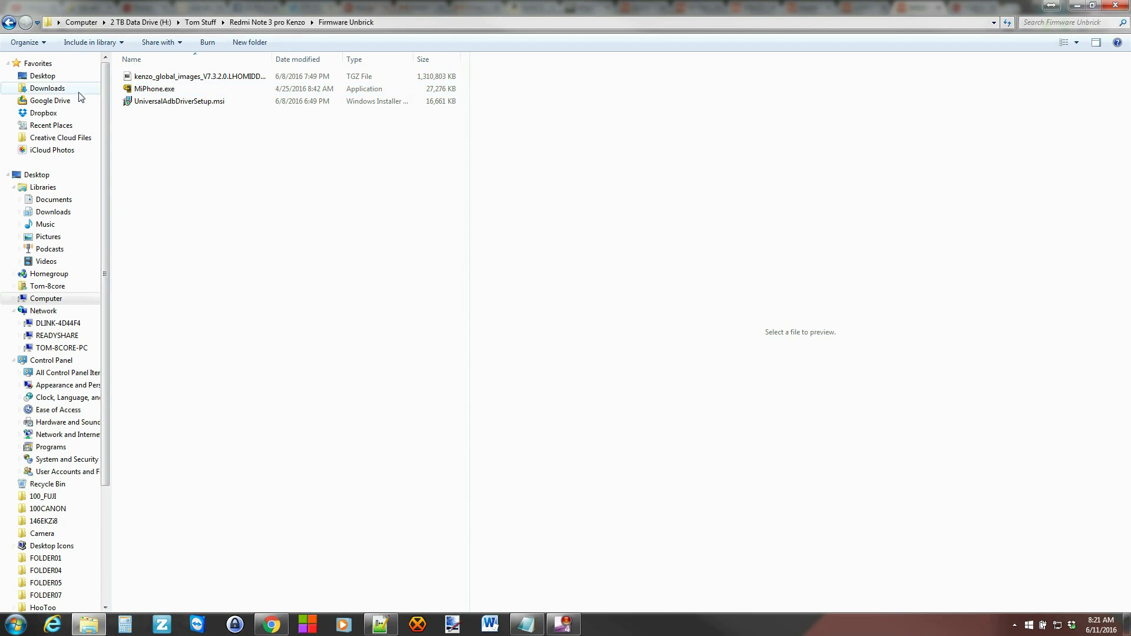
{"action": "left_click", "coordinate": [10, 22]}
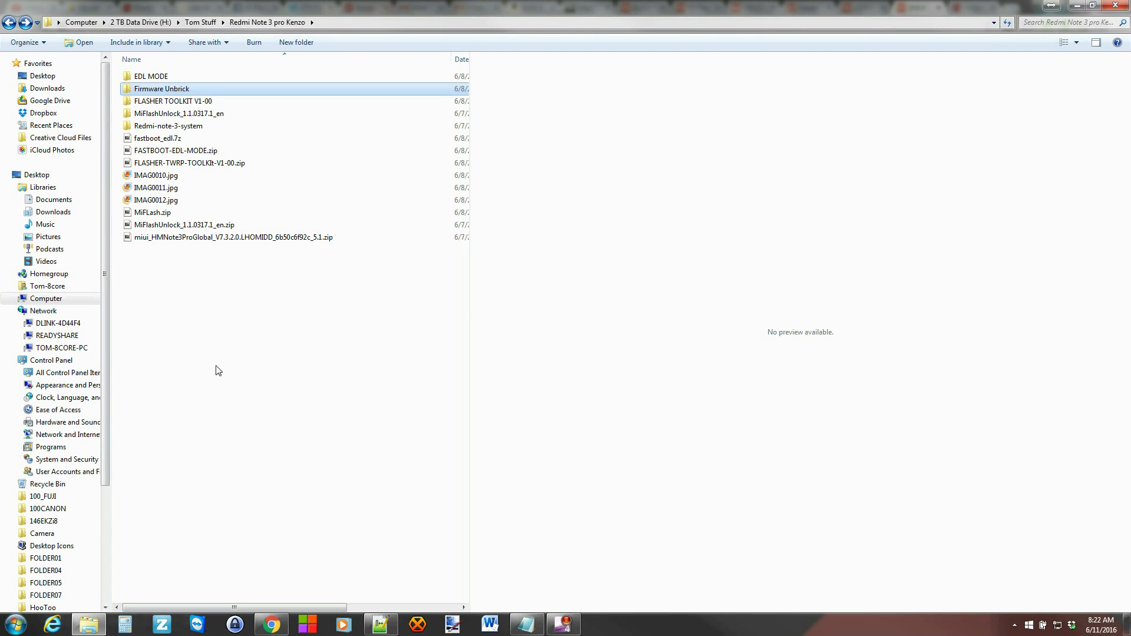
{"action": "left_click", "coordinate": [176, 150]}
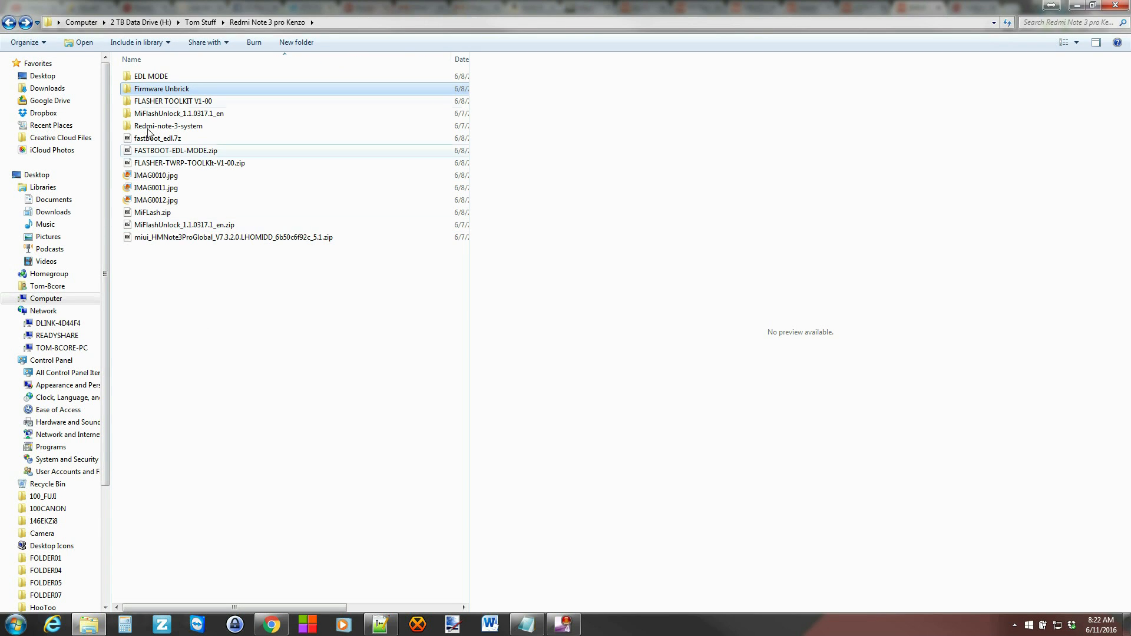
{"action": "left_click", "coordinate": [151, 76]}
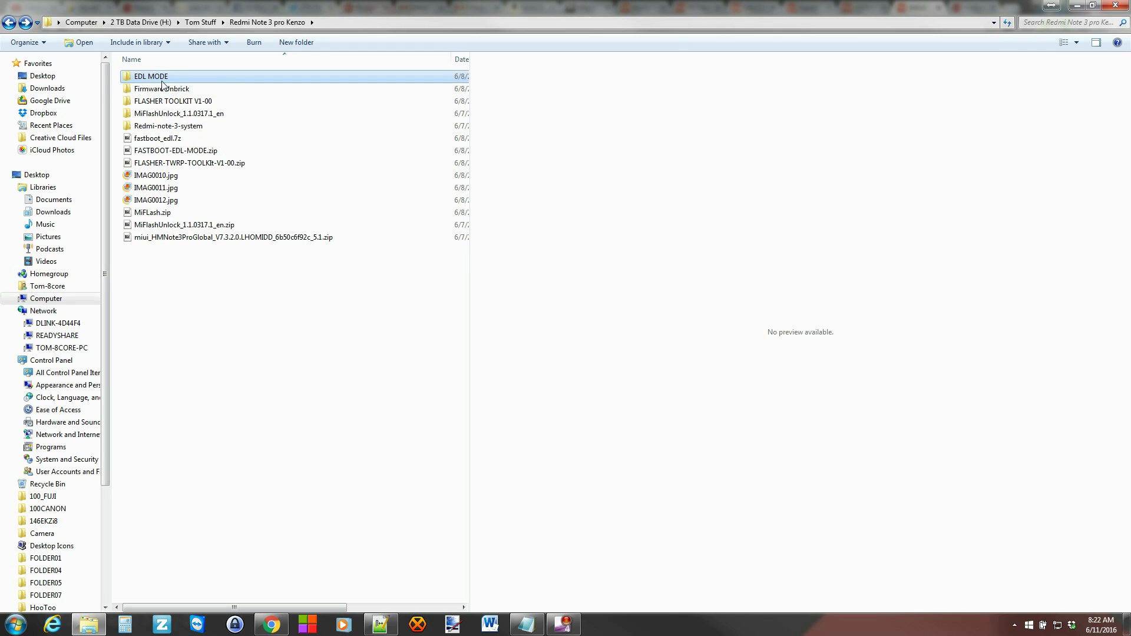
{"action": "double_click", "coordinate": [151, 76]}
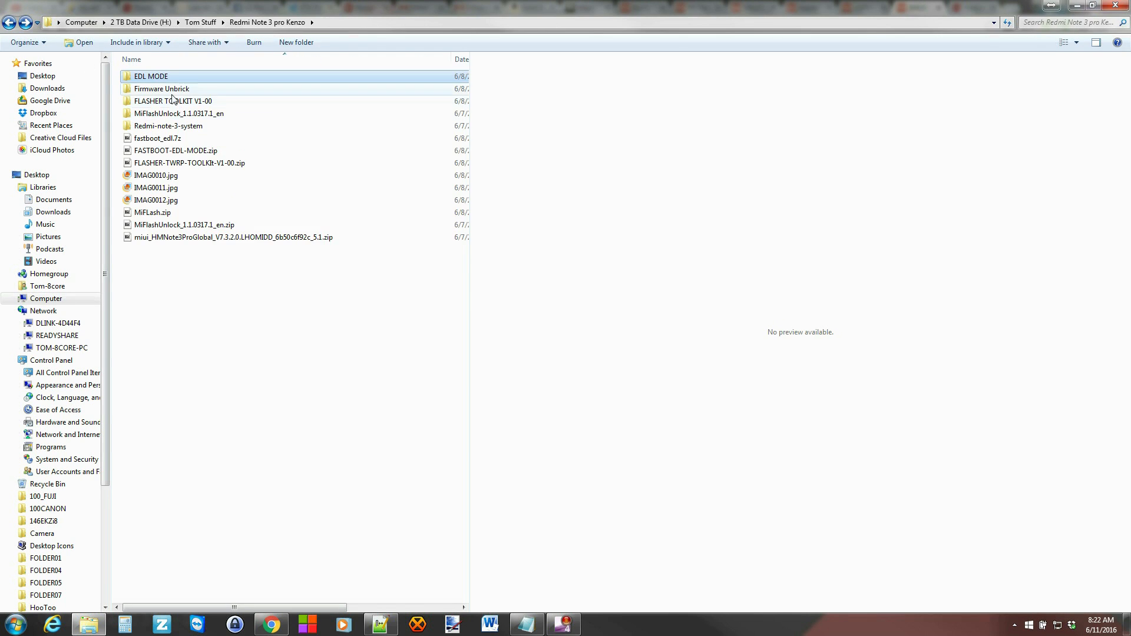
Reopen the Firmware Unbrick folder and select the MiPhone.exe installer
{"action": "double_click", "coordinate": [162, 88]}
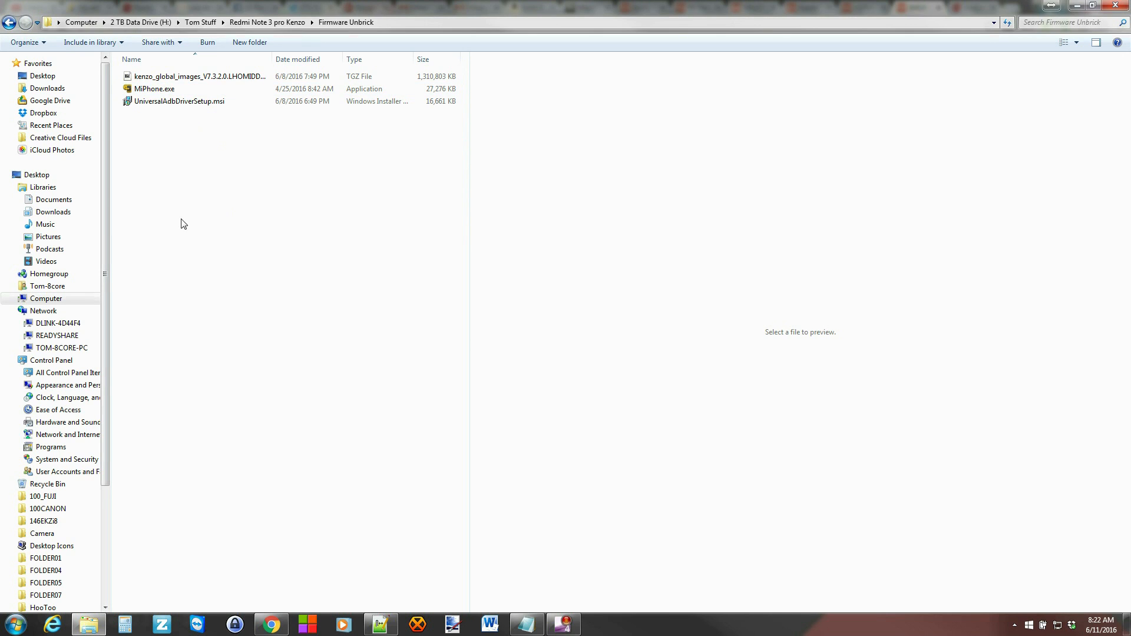
{"action": "left_click", "coordinate": [154, 89]}
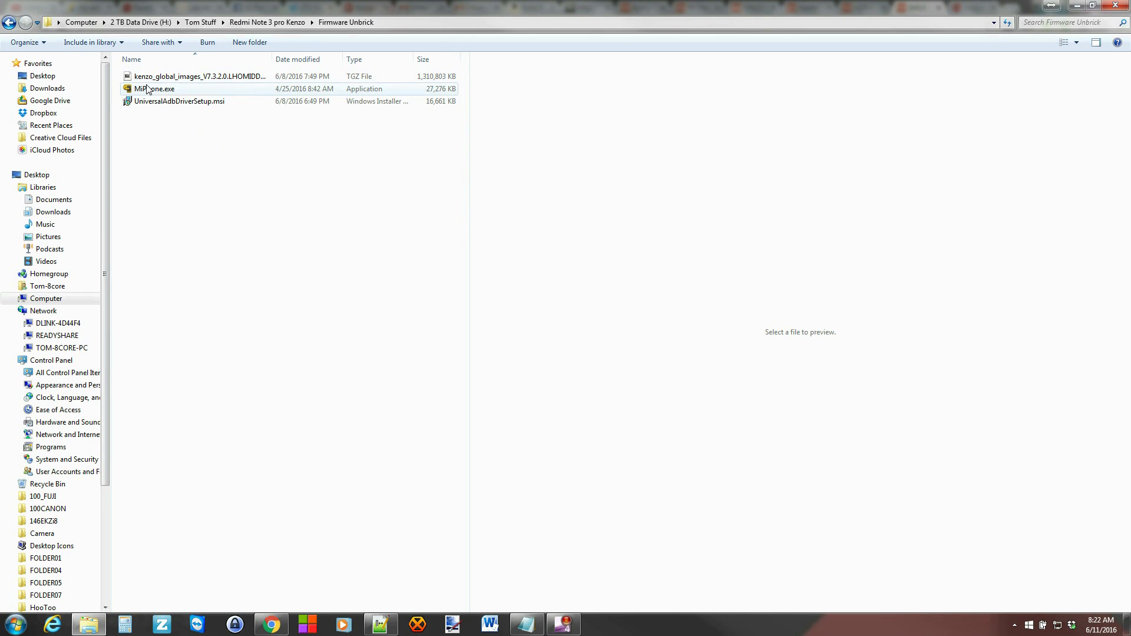
{"action": "left_click", "coordinate": [154, 88]}
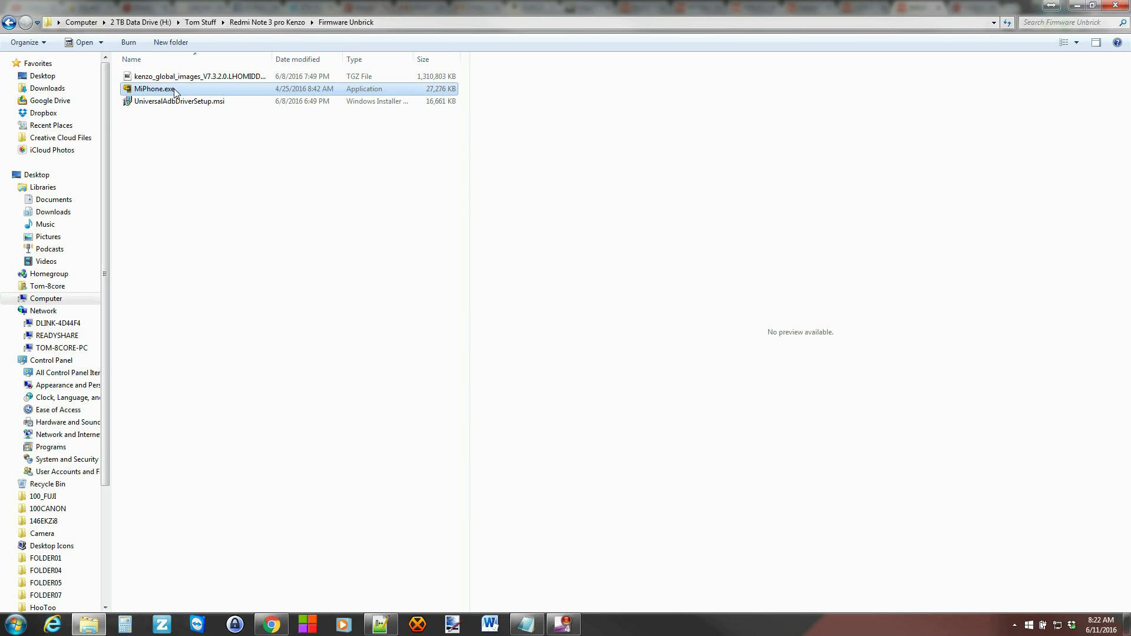
{"action": "mouse_move", "coordinate": [174, 89]}
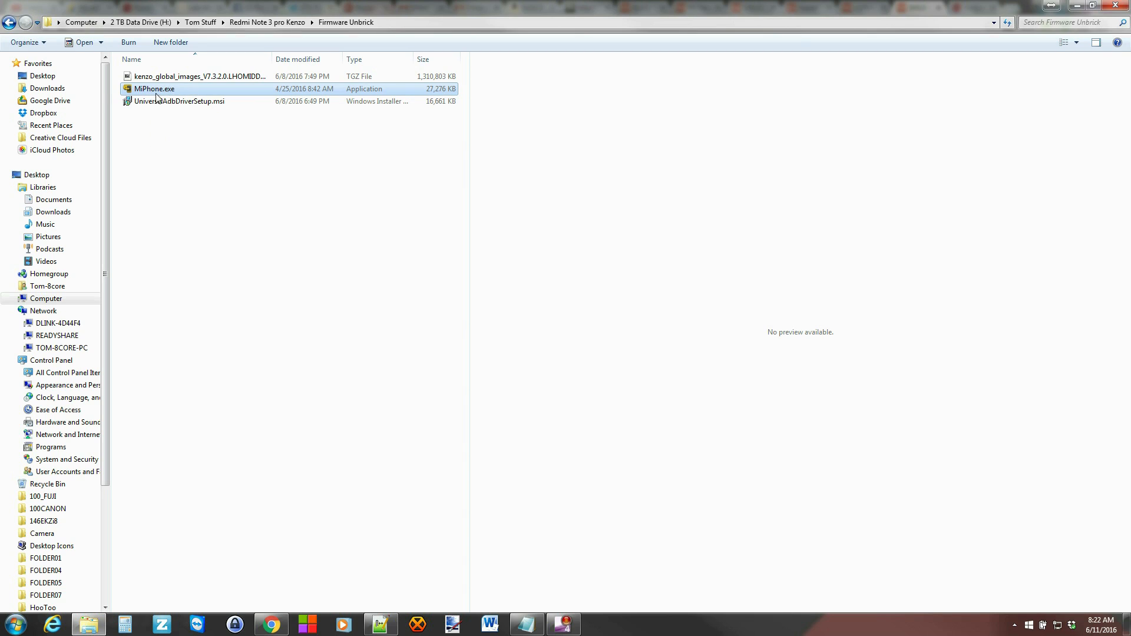
{"action": "mouse_move", "coordinate": [180, 101]}
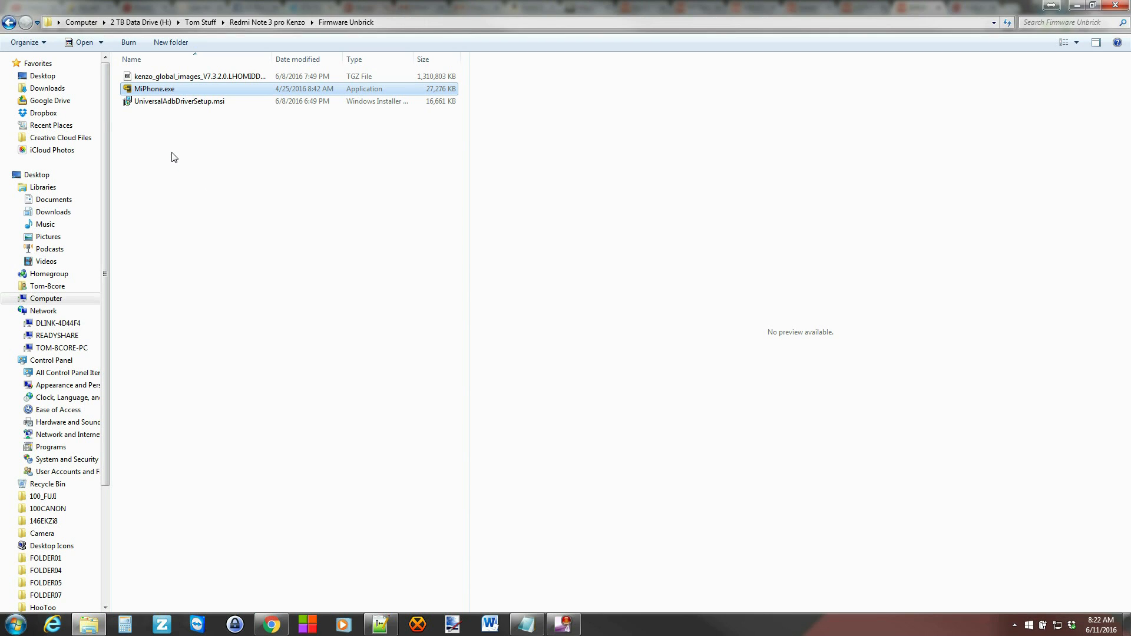
{"action": "mouse_move", "coordinate": [153, 88]}
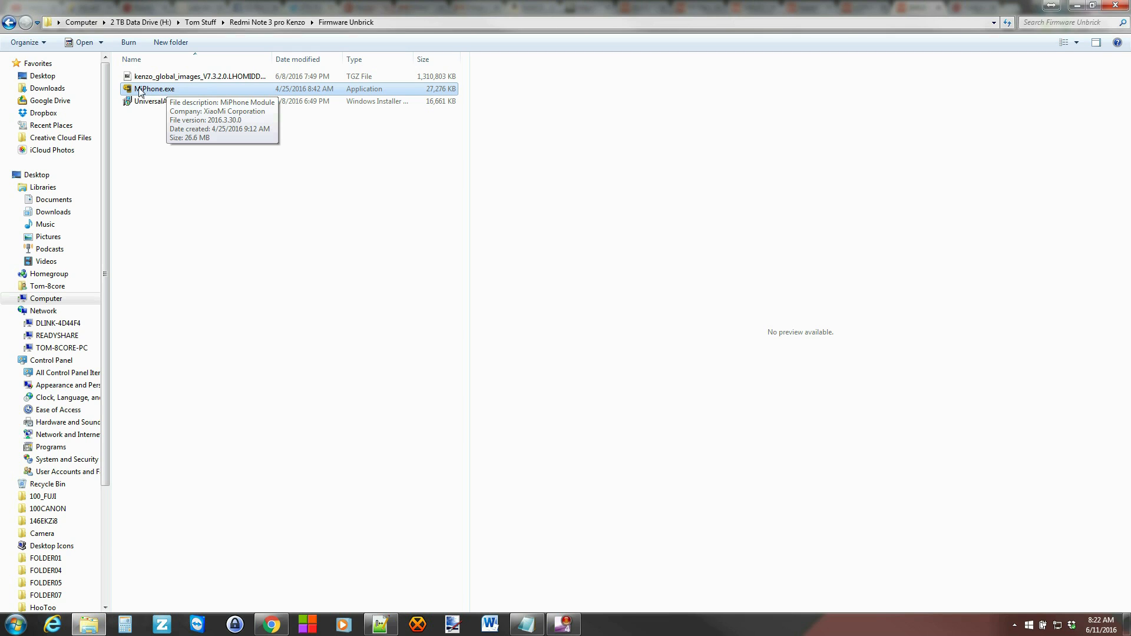
{"action": "mouse_move", "coordinate": [189, 148]}
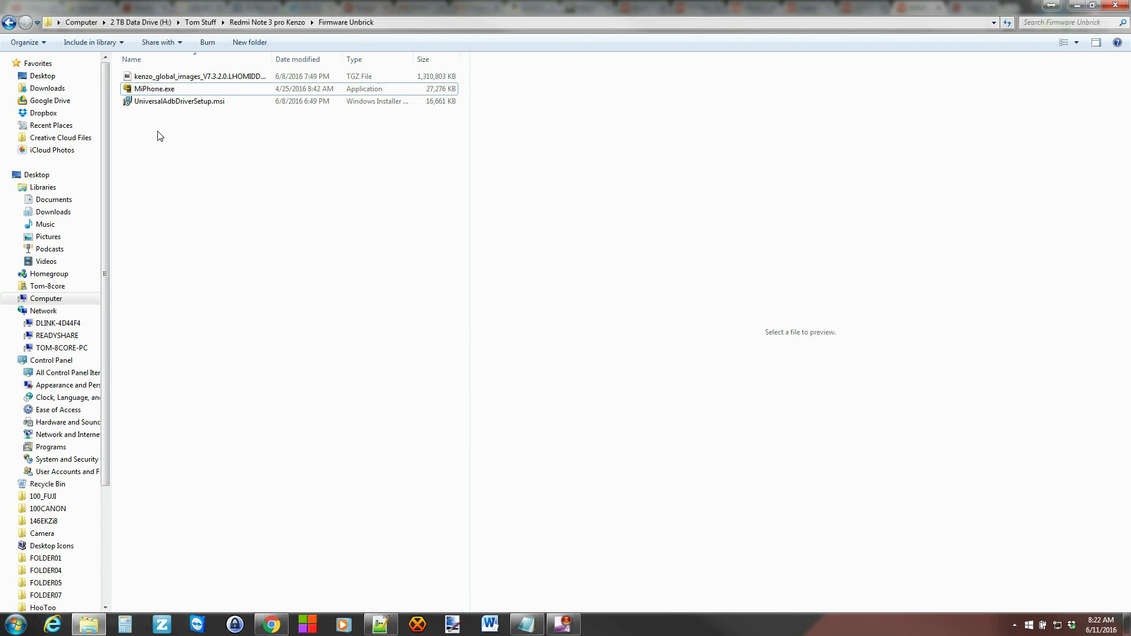
{"action": "left_click", "coordinate": [154, 88]}
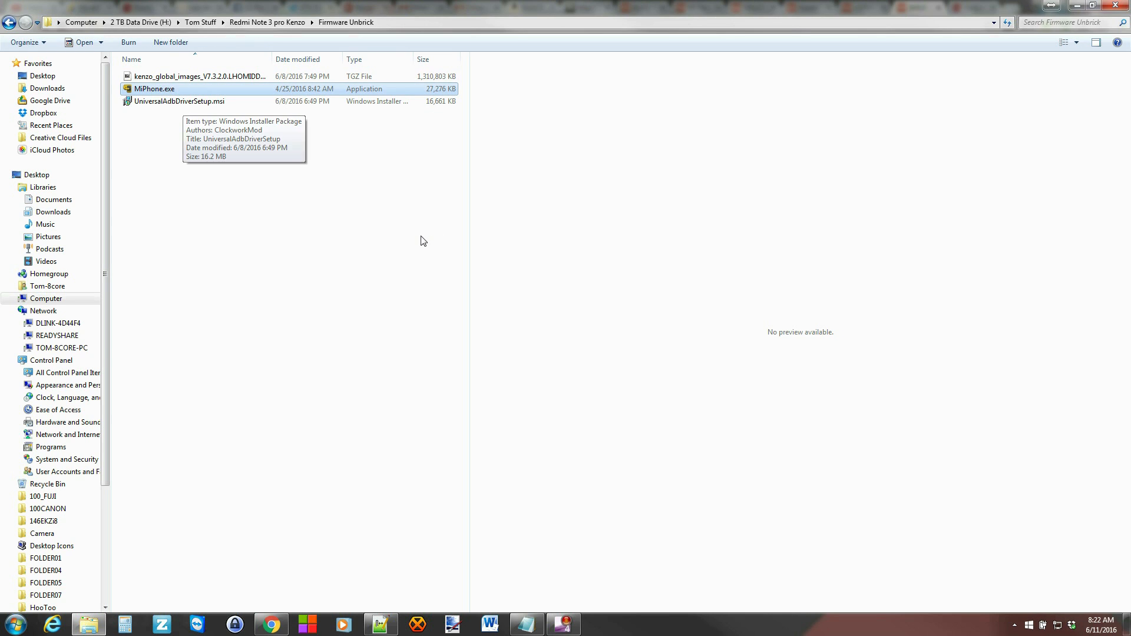
Launch and cancel the MiPhone Tools installer, then select the kenzo global images archive
{"action": "double_click", "coordinate": [154, 87]}
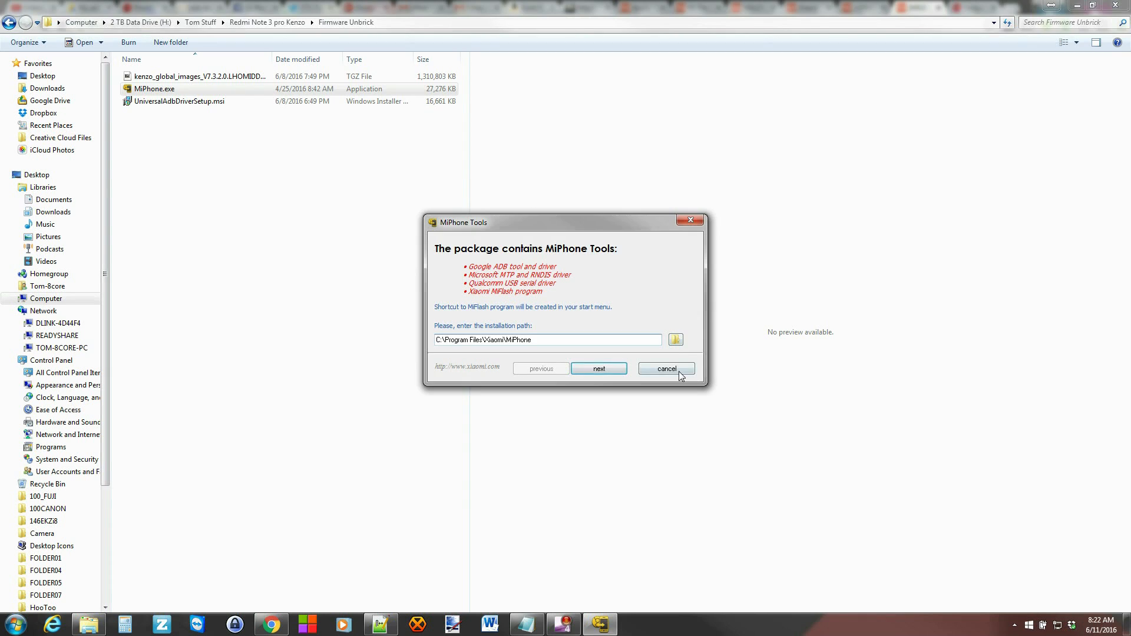
{"action": "left_click", "coordinate": [666, 369]}
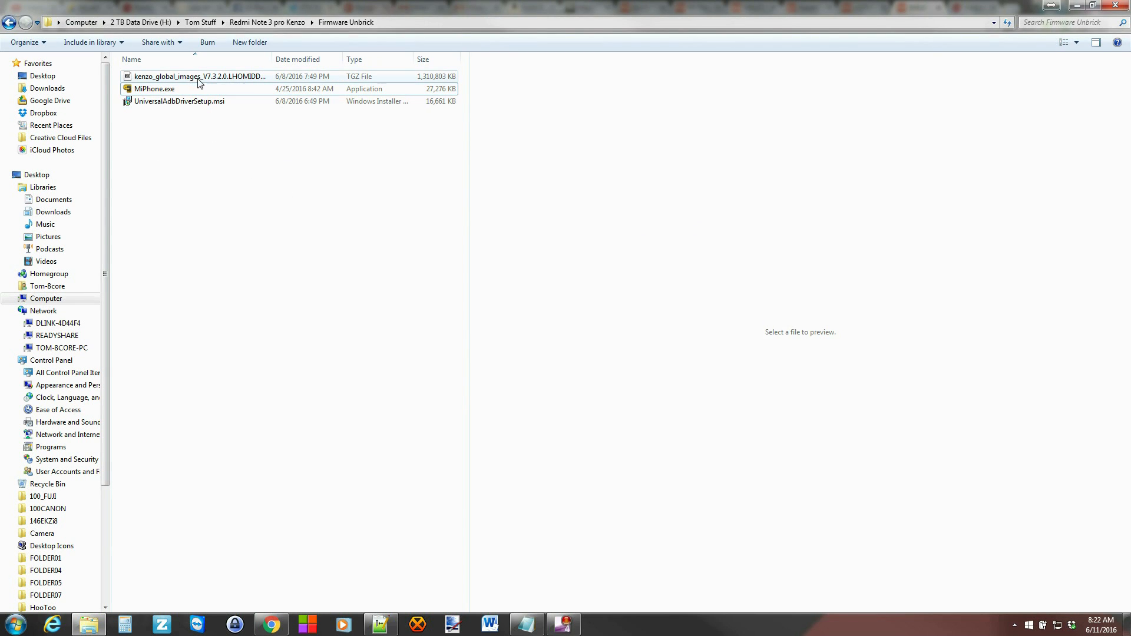
{"action": "left_click", "coordinate": [200, 76]}
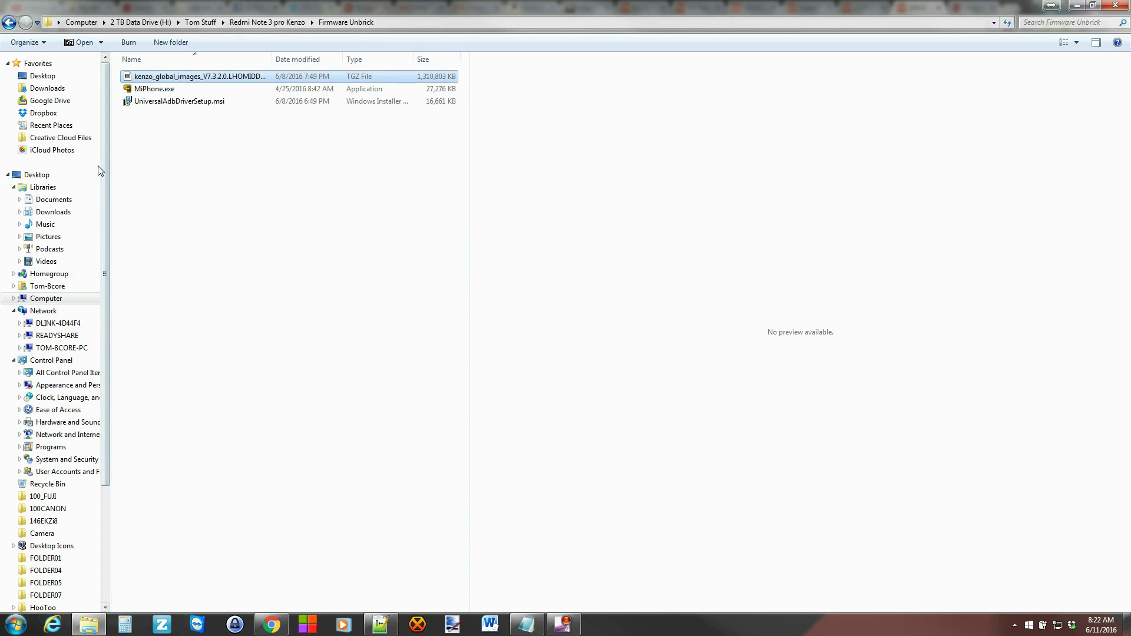
Browse Local Disk (C:) into MIUI and open the extracted kenzo_global firmware folder
{"action": "left_click", "coordinate": [46, 299]}
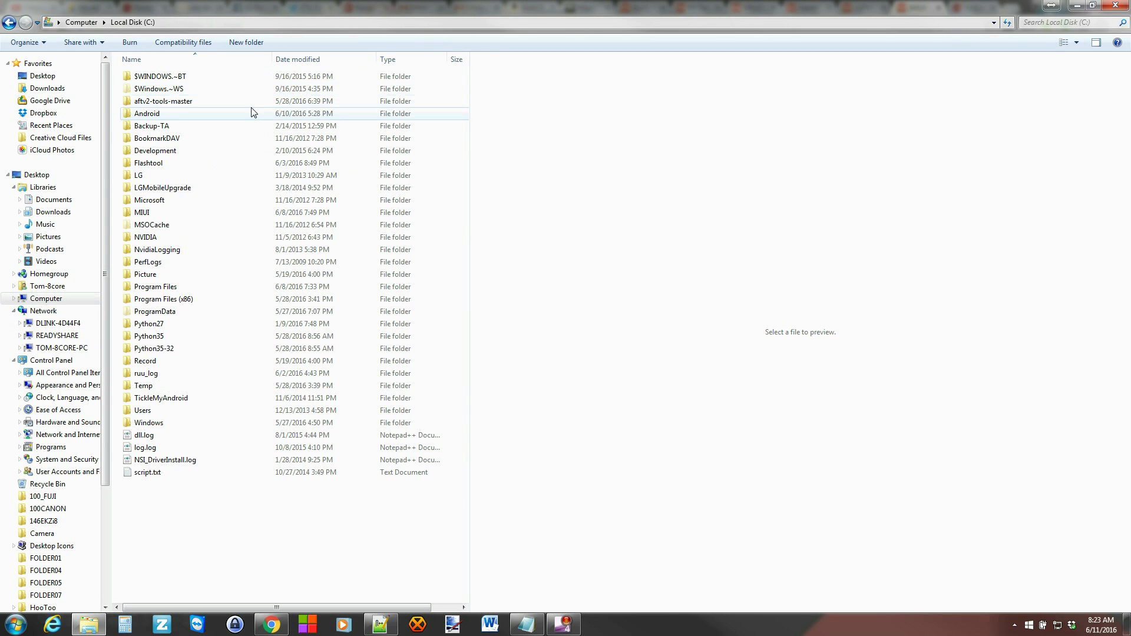
{"action": "left_click", "coordinate": [141, 212]}
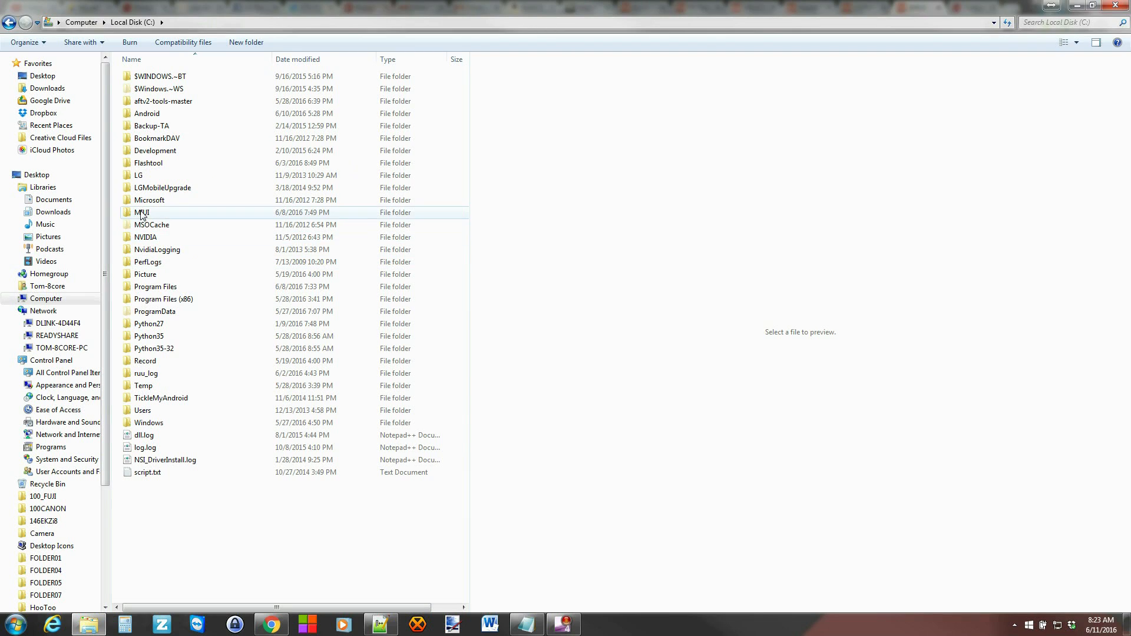
{"action": "double_click", "coordinate": [141, 212]}
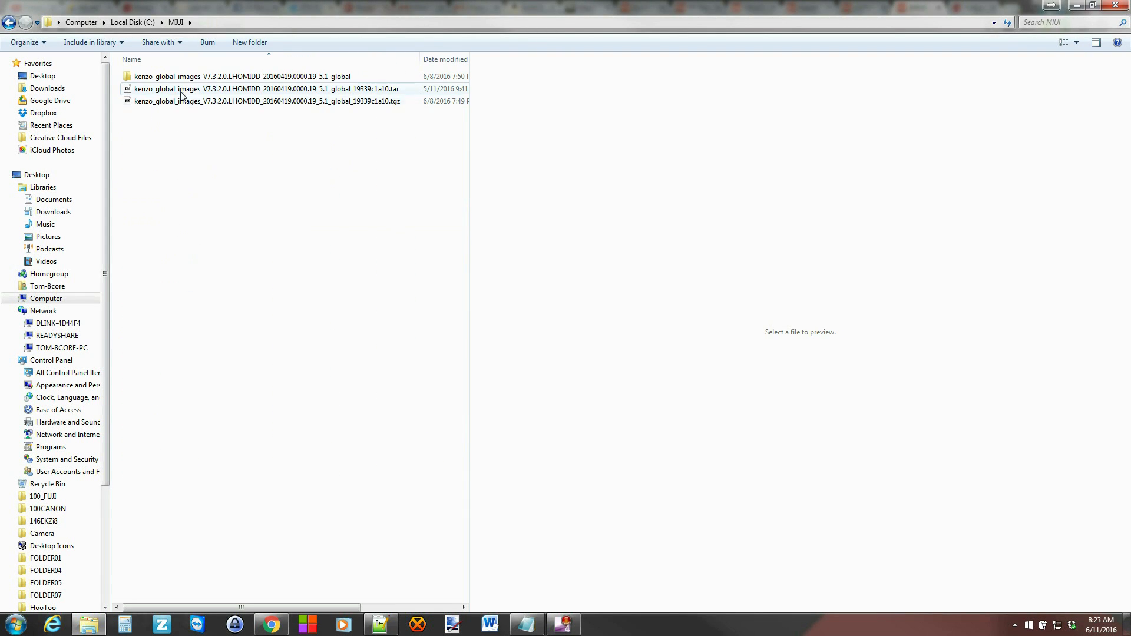
{"action": "left_click", "coordinate": [267, 101]}
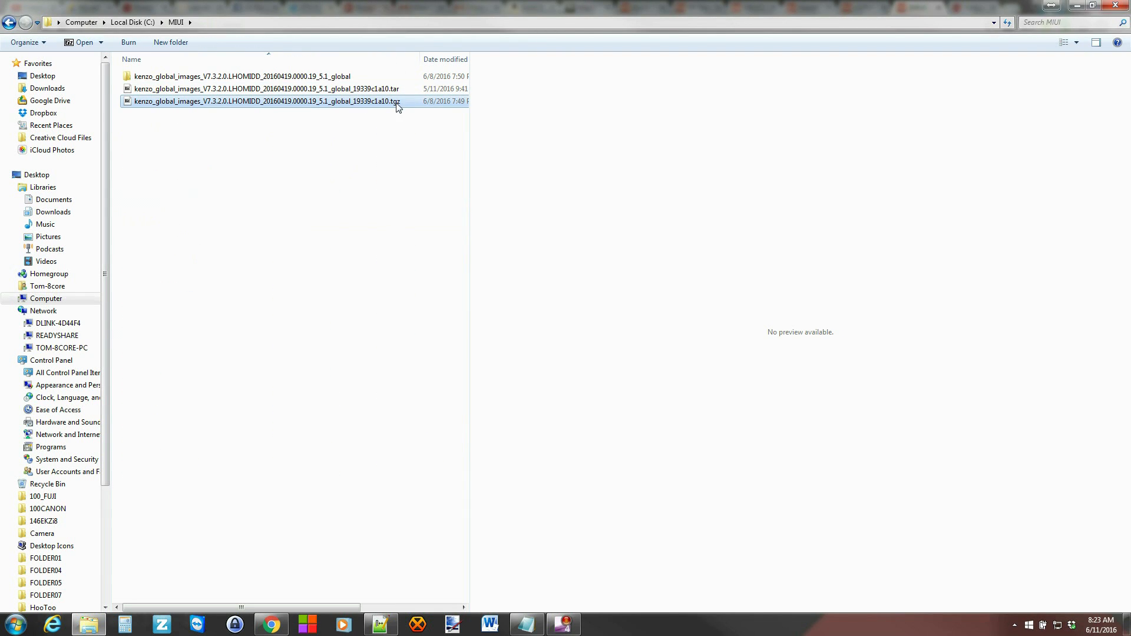
{"action": "mouse_move", "coordinate": [277, 110]}
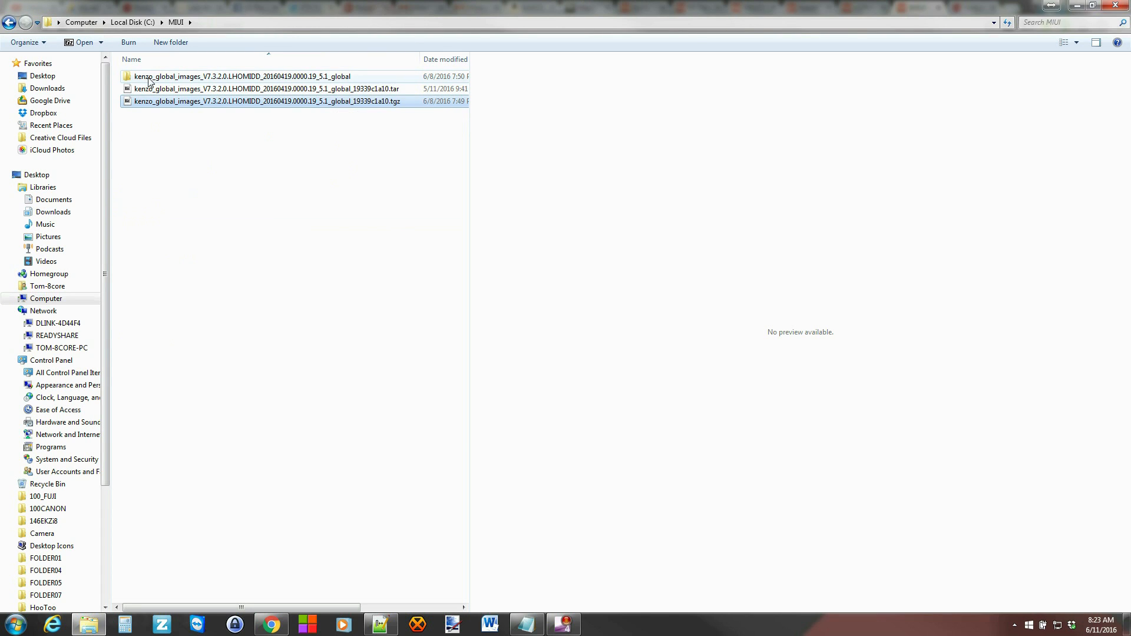
{"action": "double_click", "coordinate": [241, 76]}
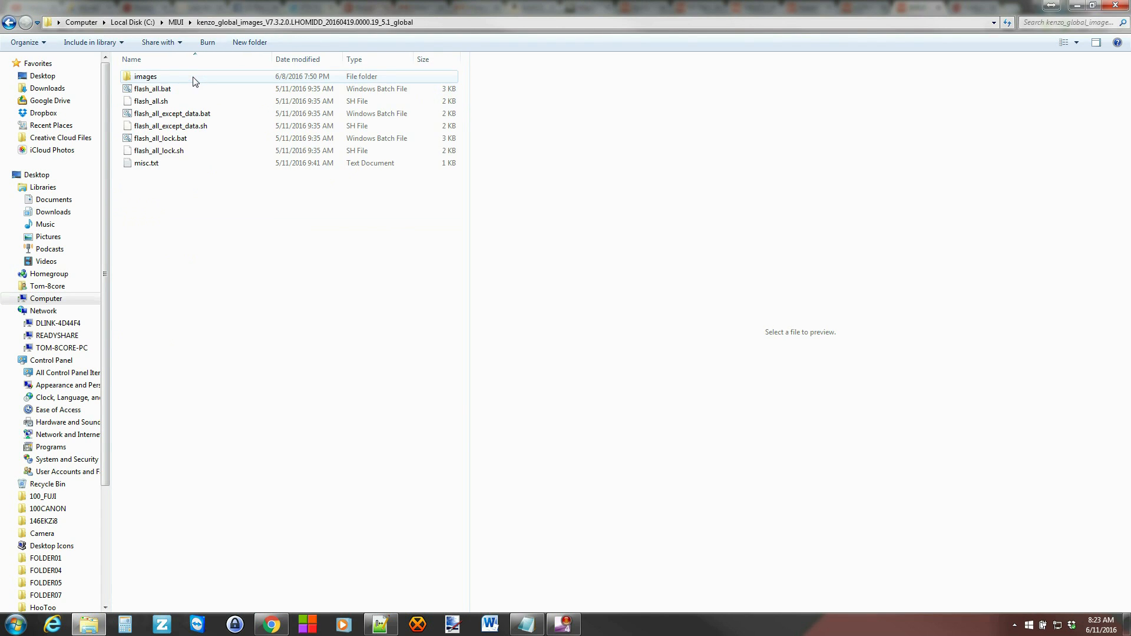
Open the kenzo firmware TGZ archive in the archiver, then return to the MIUI folder
{"action": "left_click", "coordinate": [187, 231]}
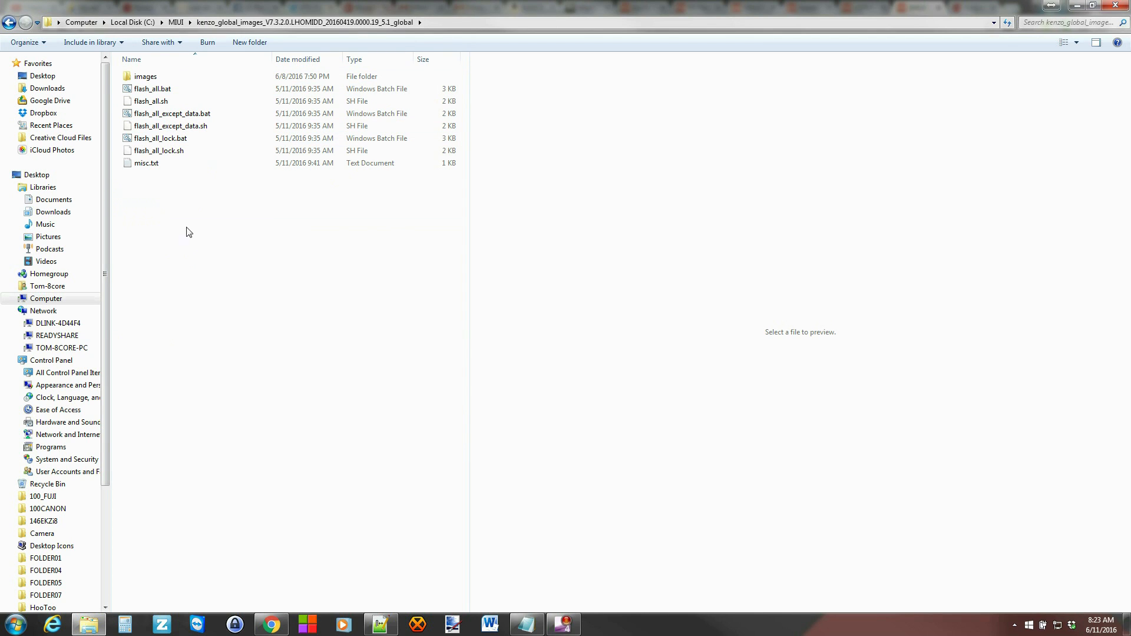
{"action": "left_click", "coordinate": [145, 76]}
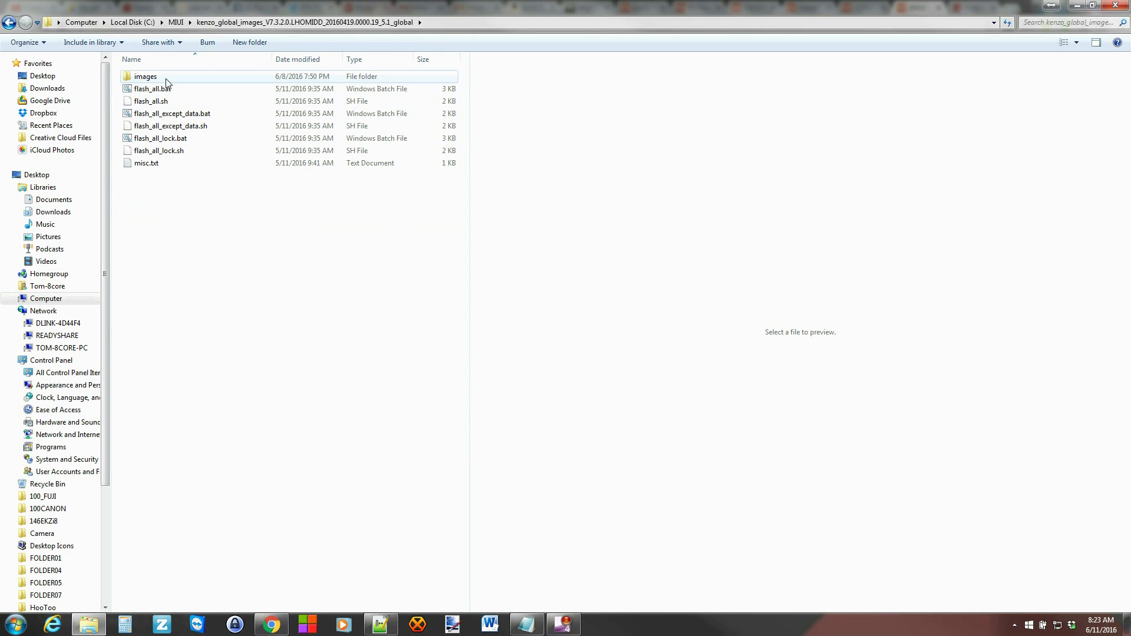
{"action": "left_click", "coordinate": [154, 212]}
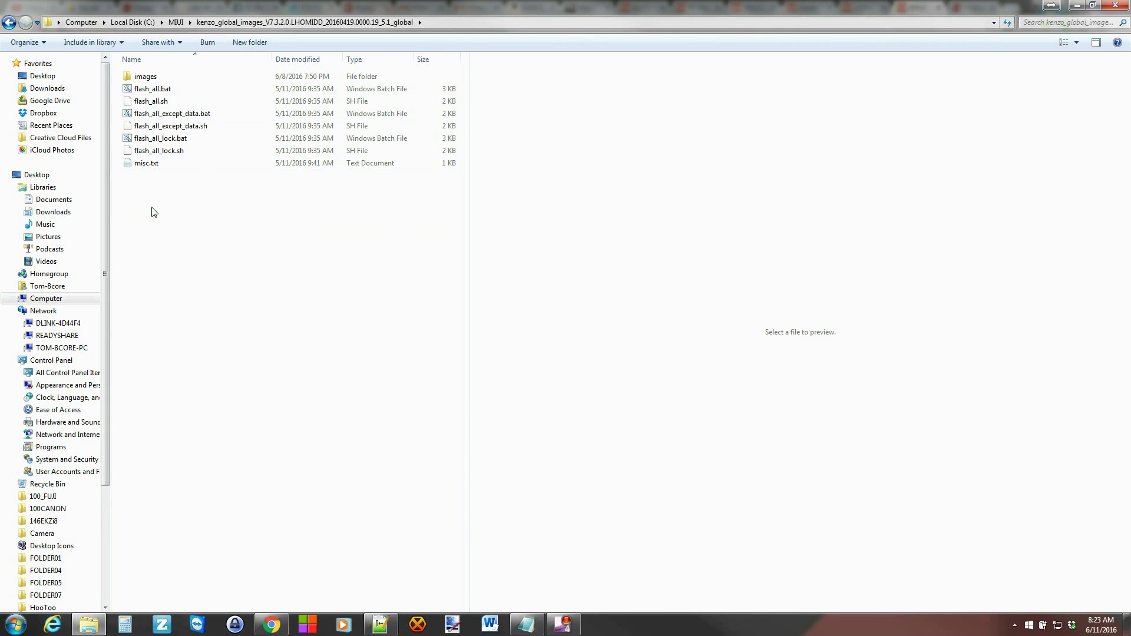
{"action": "mouse_move", "coordinate": [158, 209]}
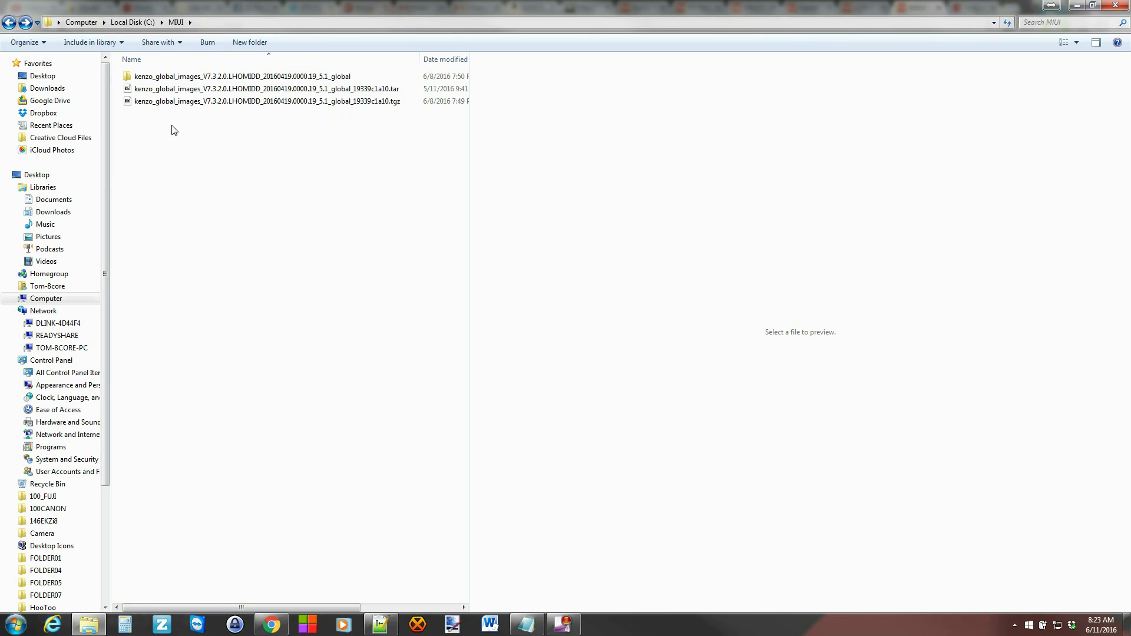
{"action": "left_click", "coordinate": [266, 100]}
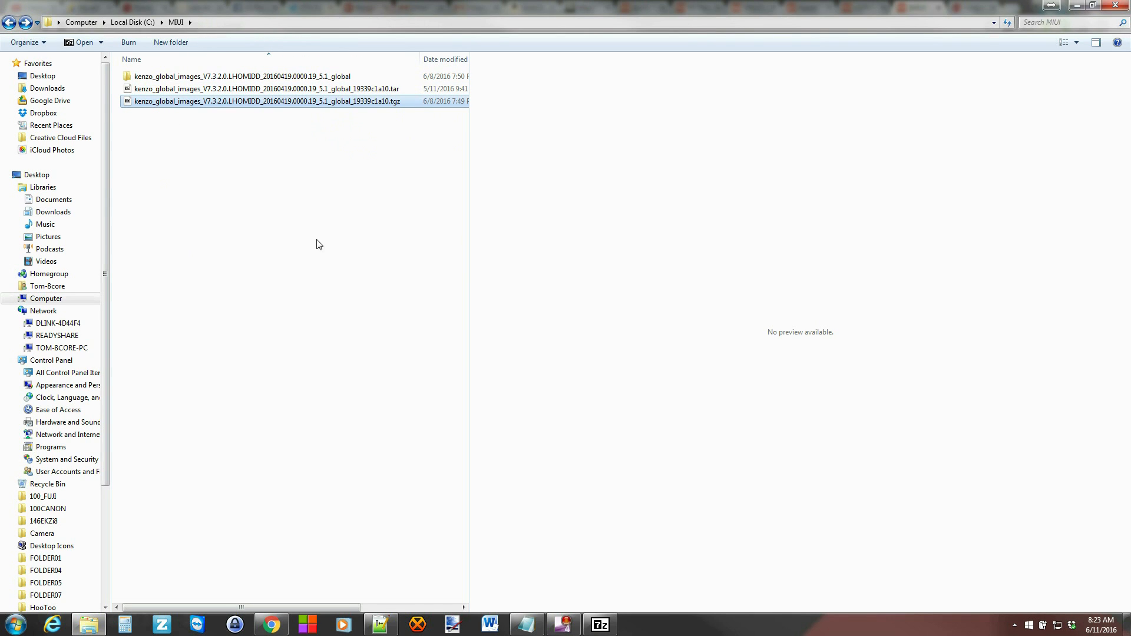
{"action": "double_click", "coordinate": [267, 101]}
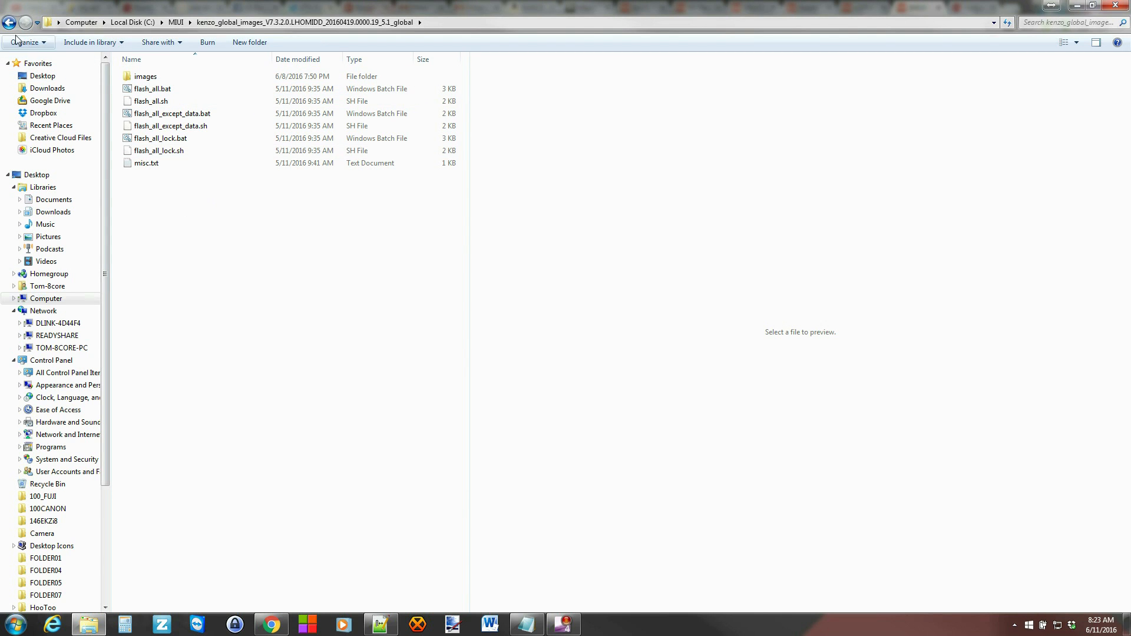
{"action": "left_click", "coordinate": [9, 23]}
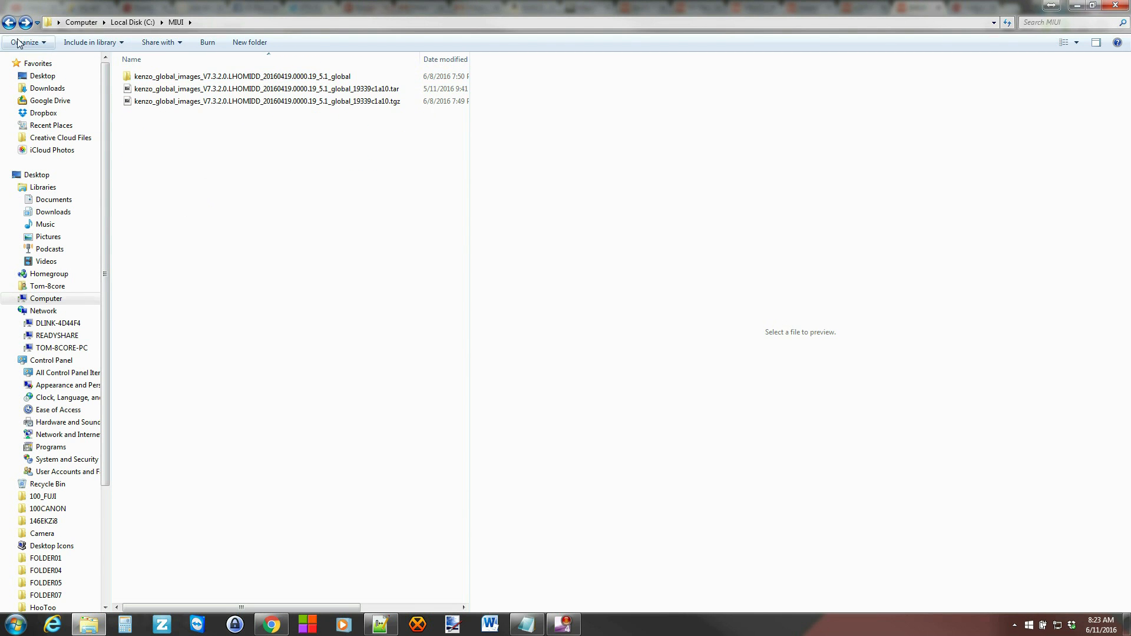
{"action": "left_click", "coordinate": [10, 22]}
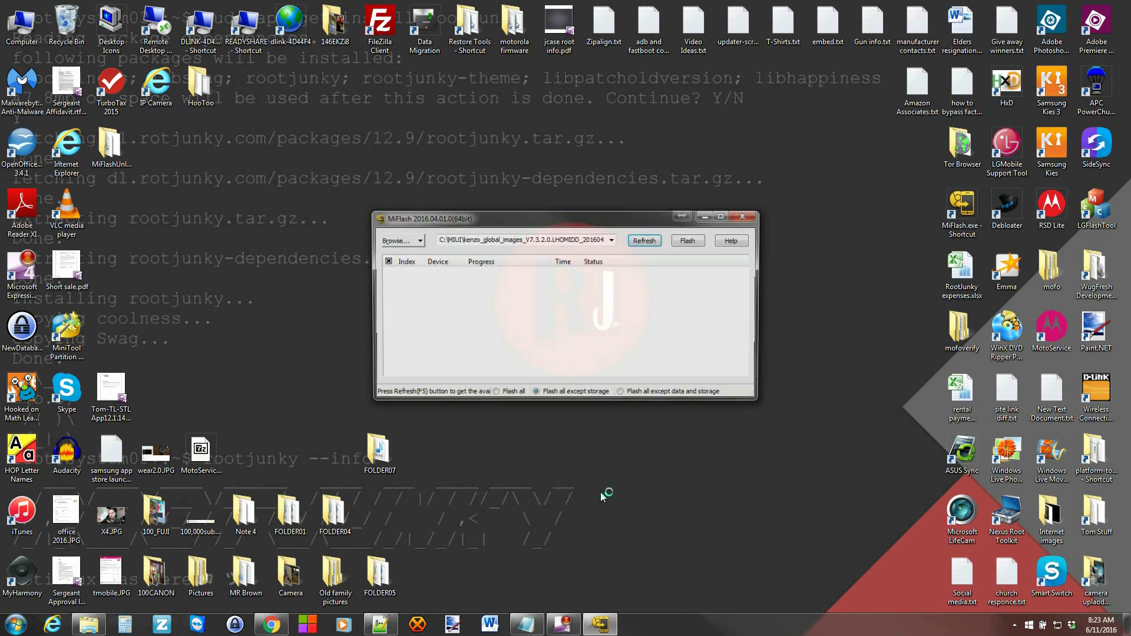
Switch between Explorer and MiFlash, whose path points to C:\MIUI\kenzo_global_images
{"action": "left_click", "coordinate": [88, 624]}
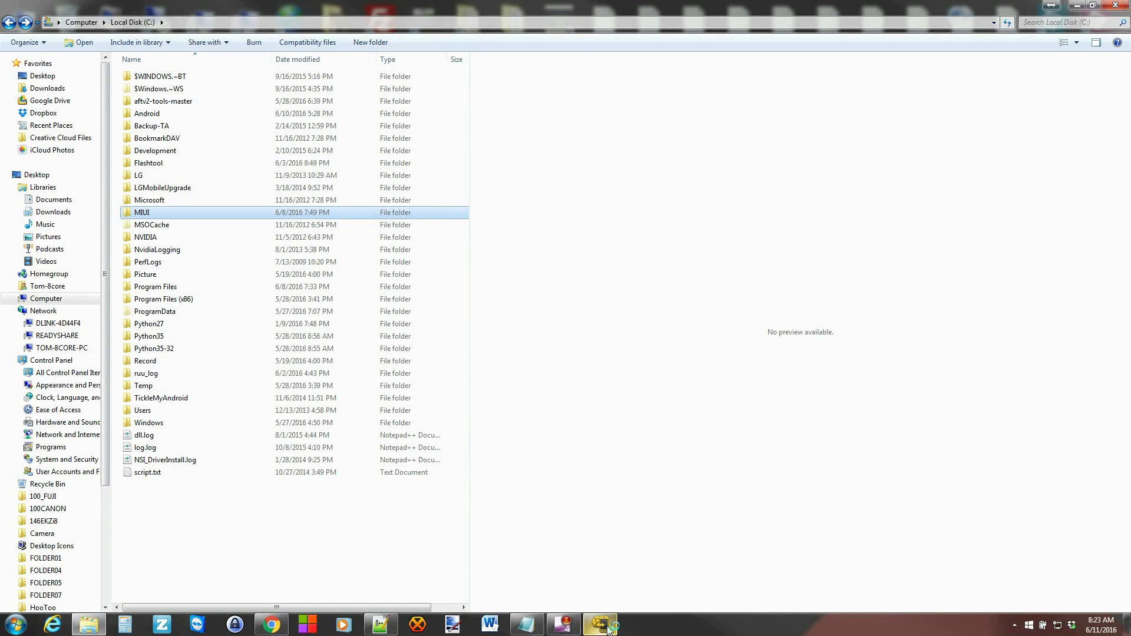
{"action": "left_click", "coordinate": [601, 623]}
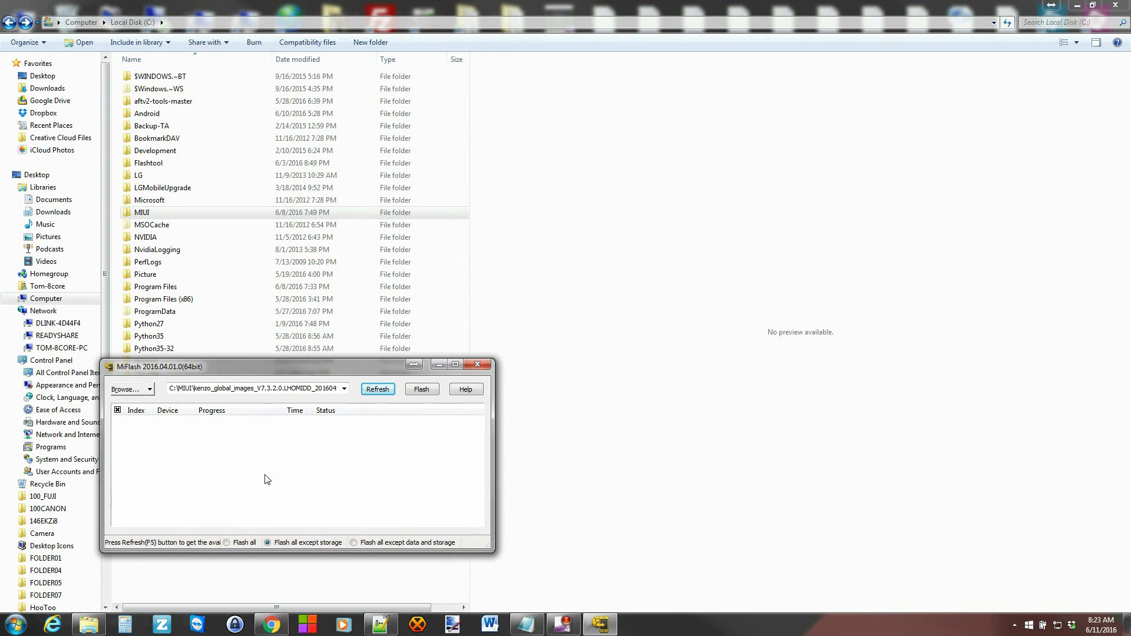
{"action": "left_click", "coordinate": [45, 299]}
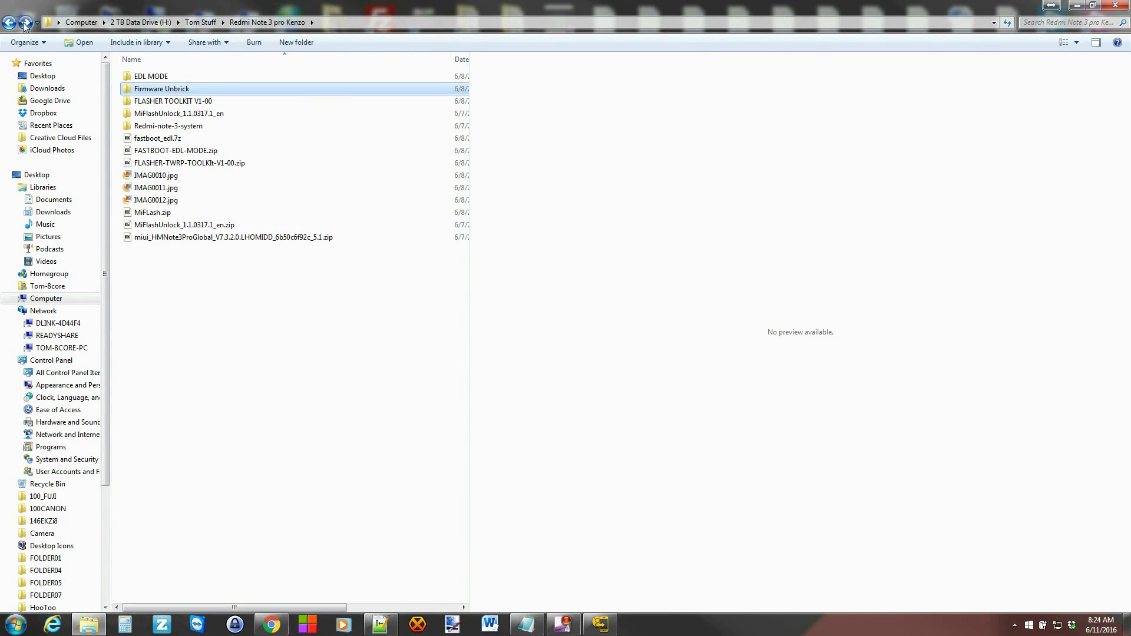
Open the EDL MODE folder, move MiFlash aside, and preview edl.cmd's reboot-edl command
{"action": "left_click", "coordinate": [232, 237]}
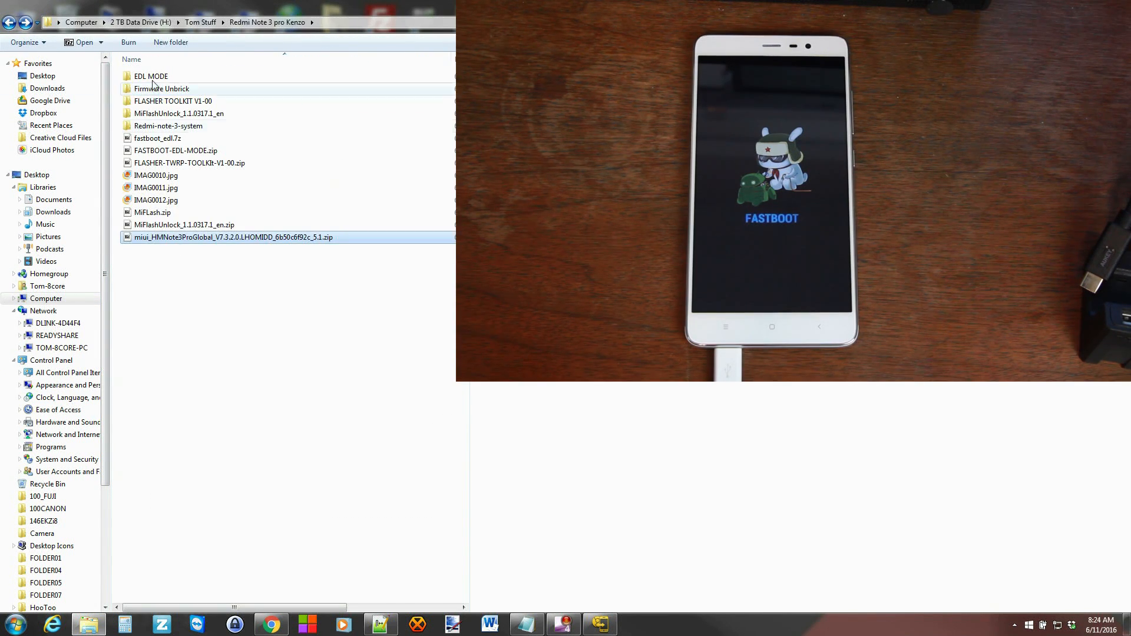
{"action": "double_click", "coordinate": [150, 76]}
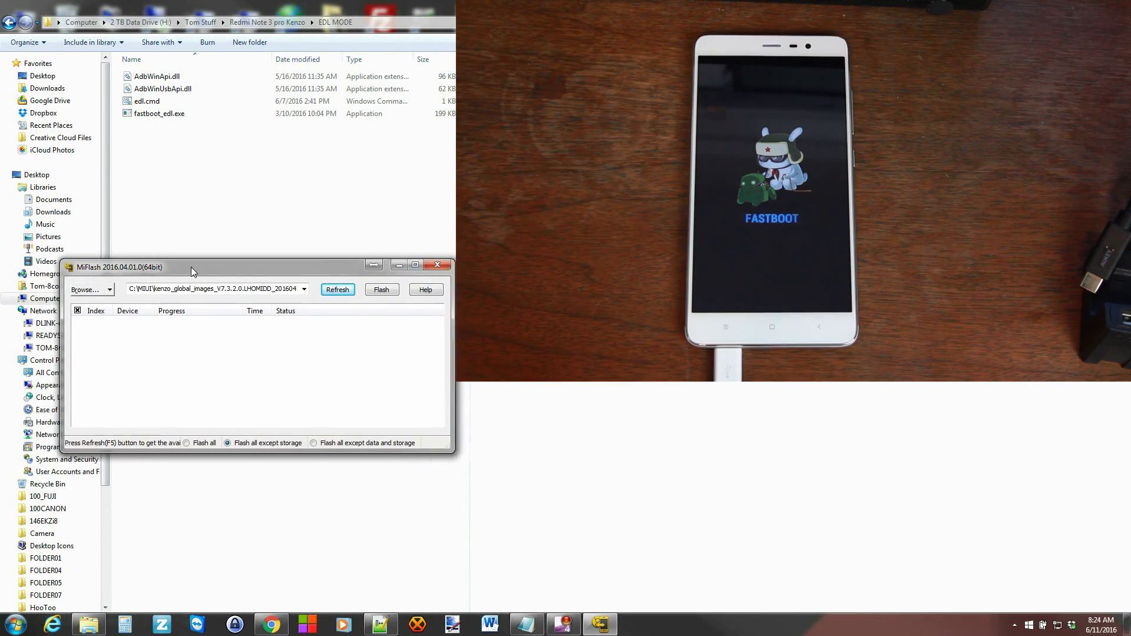
{"action": "left_click_drag", "start_coordinate": [192, 267], "coordinate": [212, 273]}
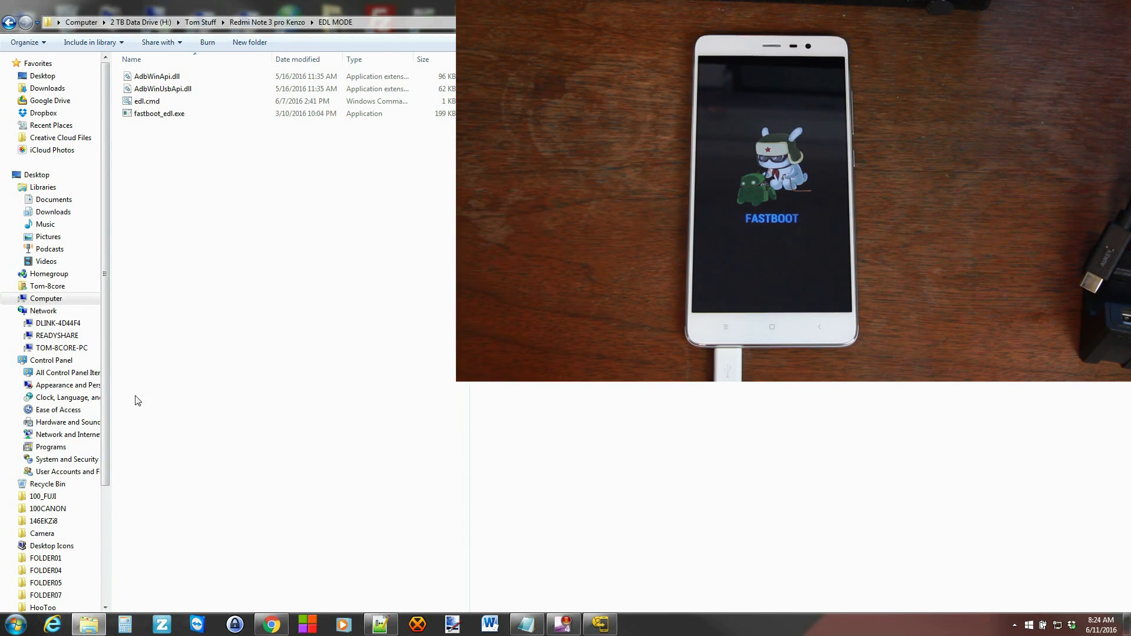
{"action": "left_click", "coordinate": [147, 101]}
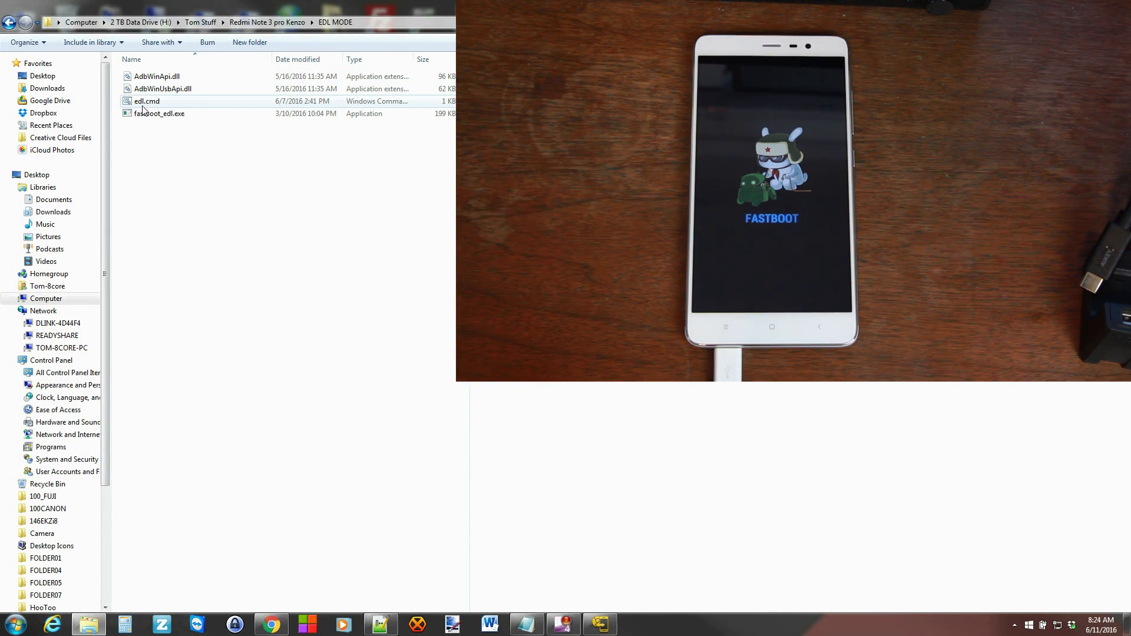
{"action": "left_click", "coordinate": [147, 101]}
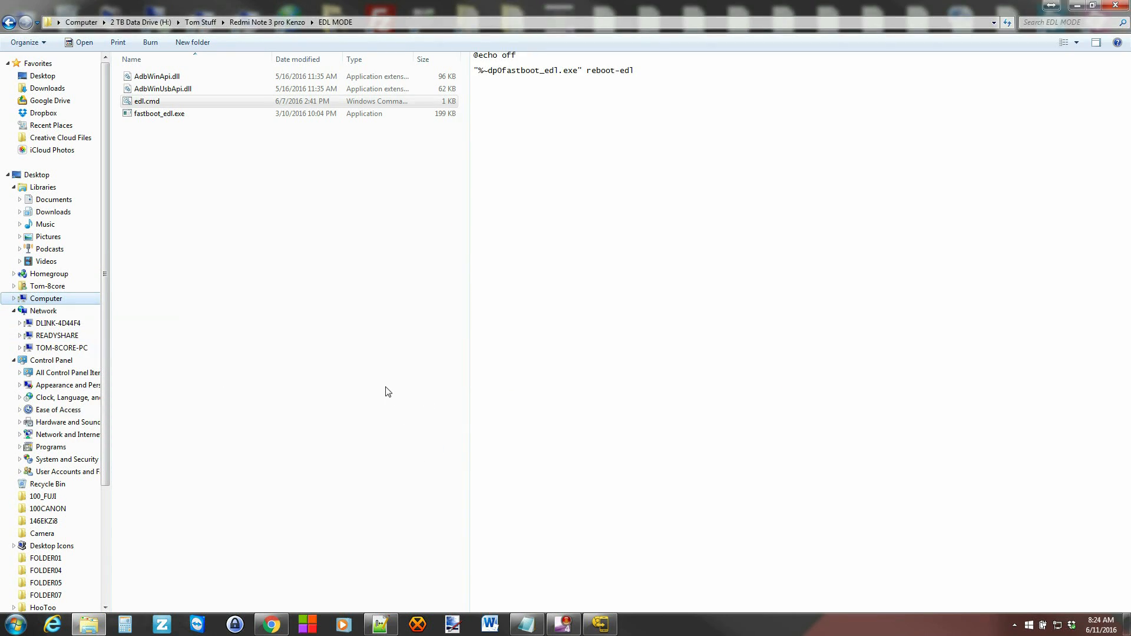
{"action": "mouse_move", "coordinate": [355, 402]}
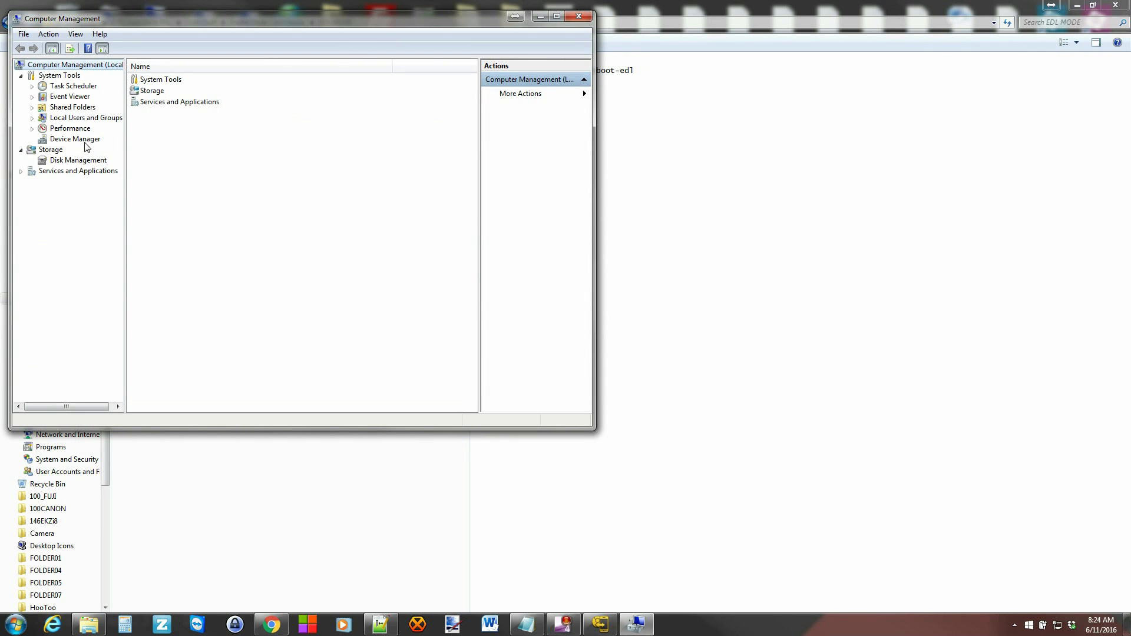
Expand Device Manager's Ports (COM & LPT) and select Qualcomm HS-USB QDLoader 9008 (COM3)
{"action": "left_click", "coordinate": [75, 139]}
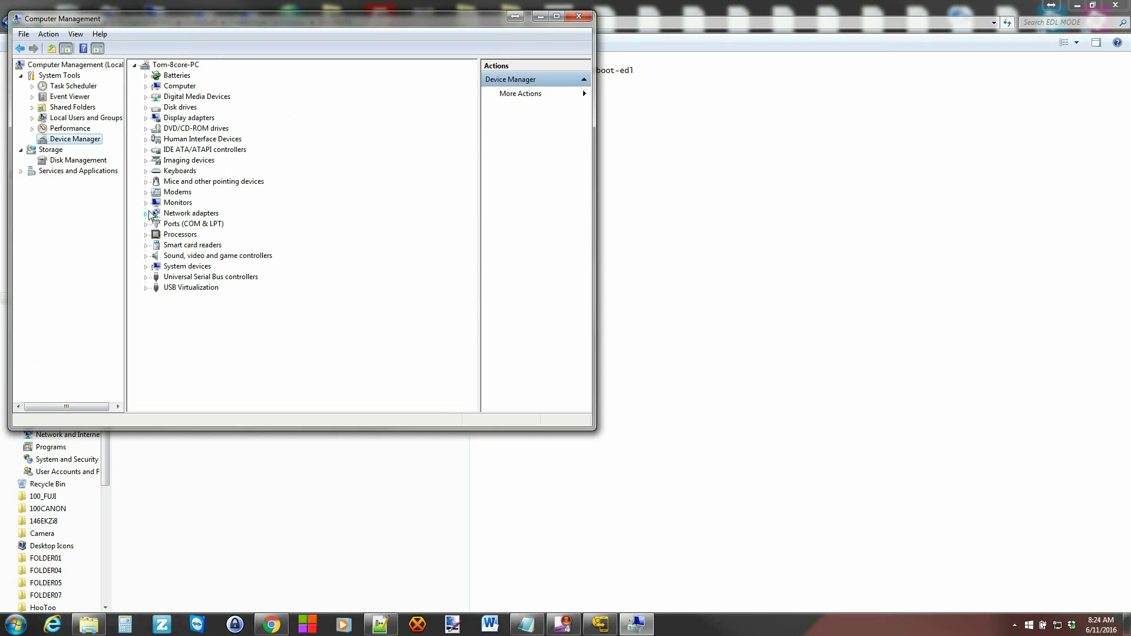
{"action": "left_click", "coordinate": [146, 224]}
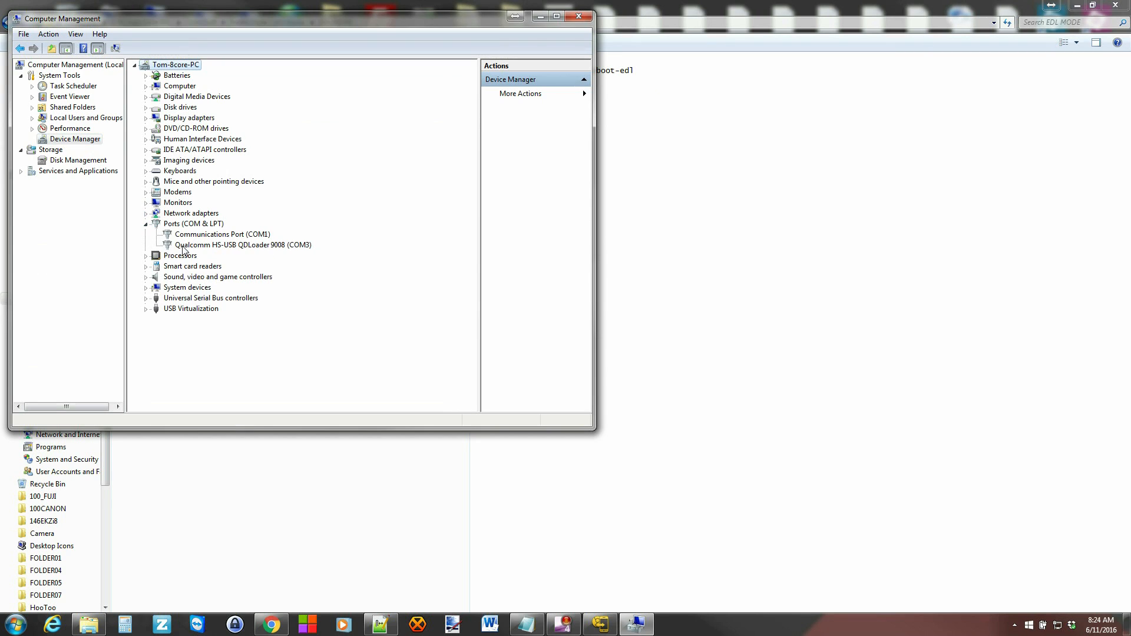
{"action": "mouse_move", "coordinate": [225, 251]}
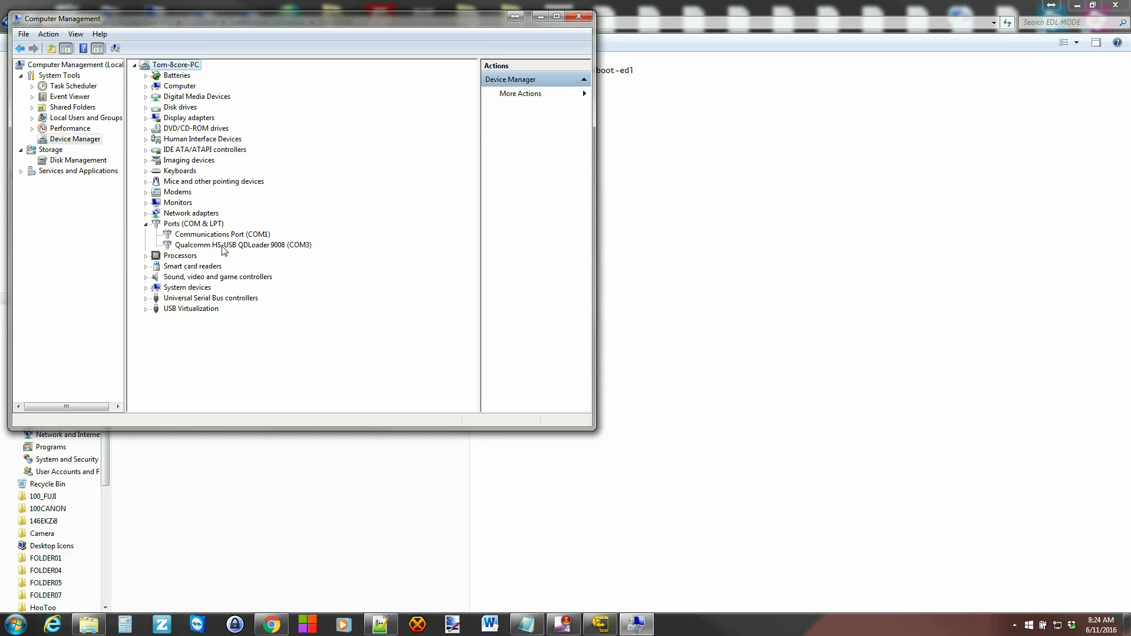
{"action": "mouse_move", "coordinate": [247, 253]}
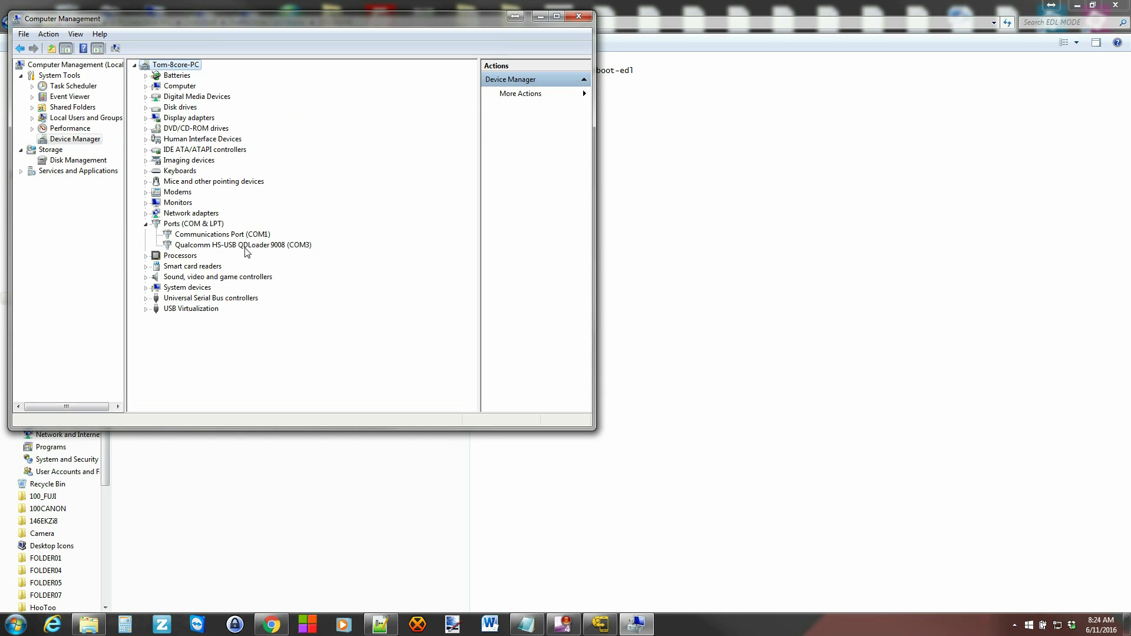
{"action": "mouse_move", "coordinate": [271, 251]}
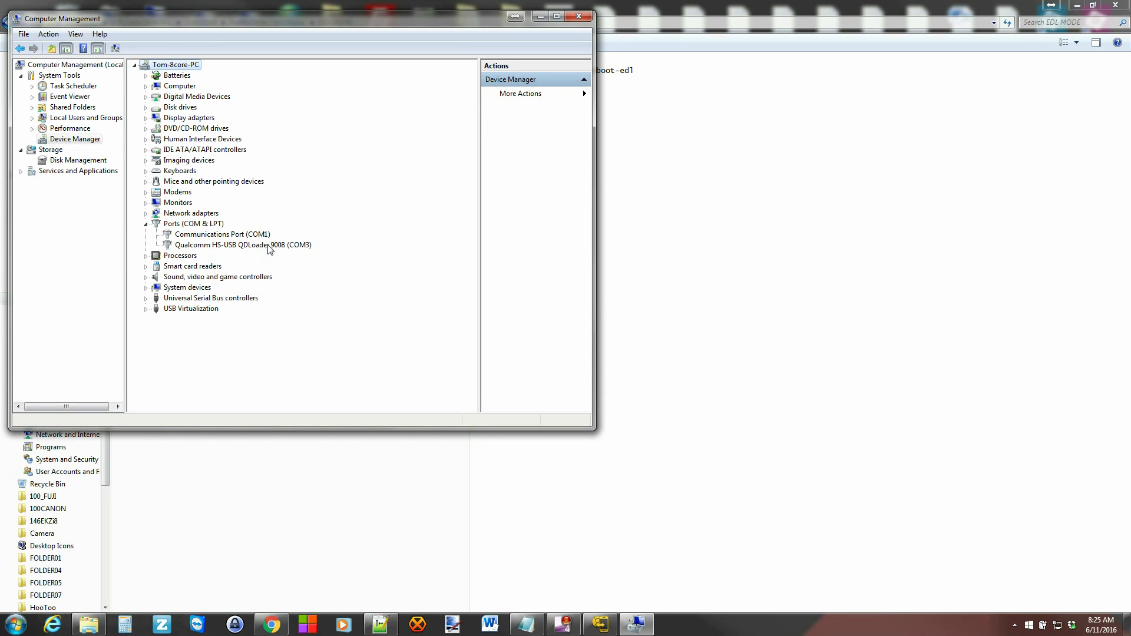
{"action": "mouse_move", "coordinate": [186, 245]}
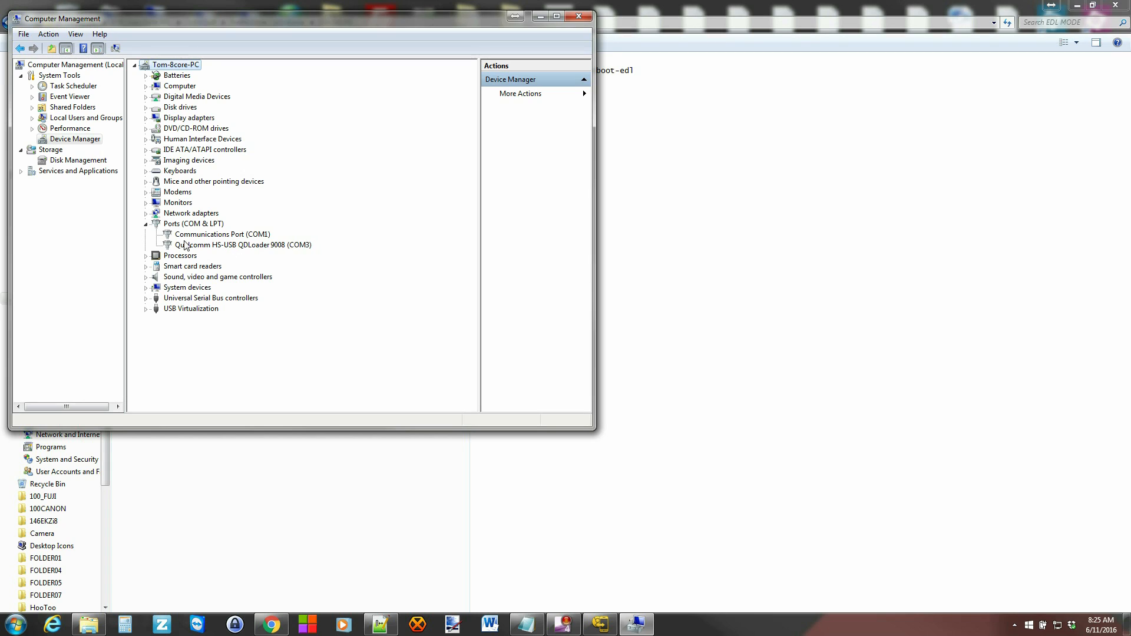
{"action": "mouse_move", "coordinate": [217, 256]}
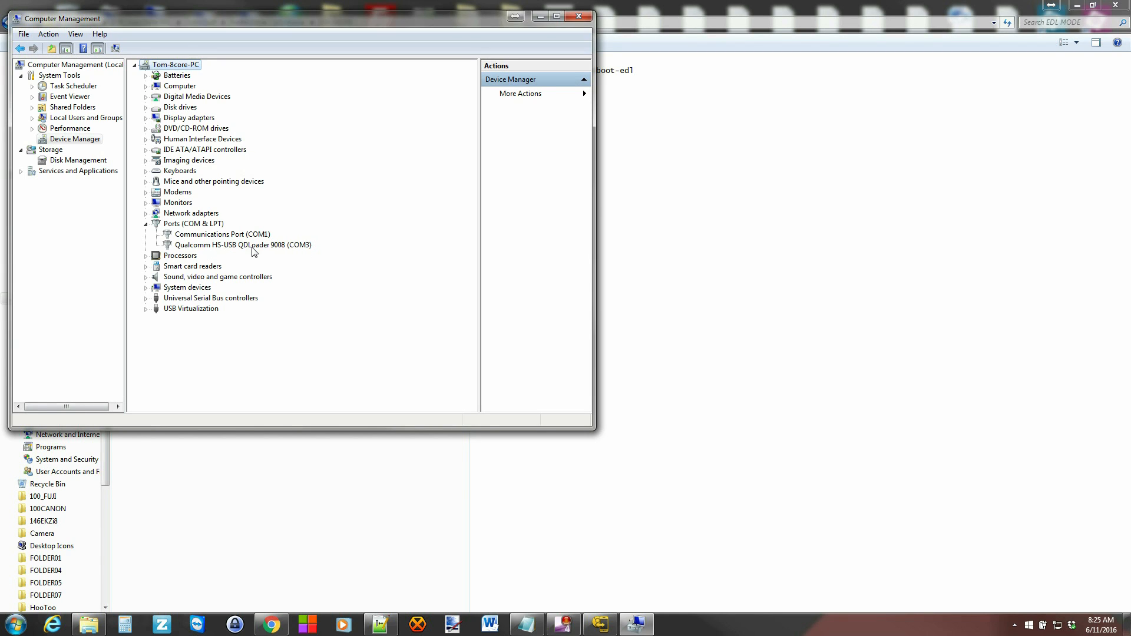
{"action": "left_click", "coordinate": [242, 244]}
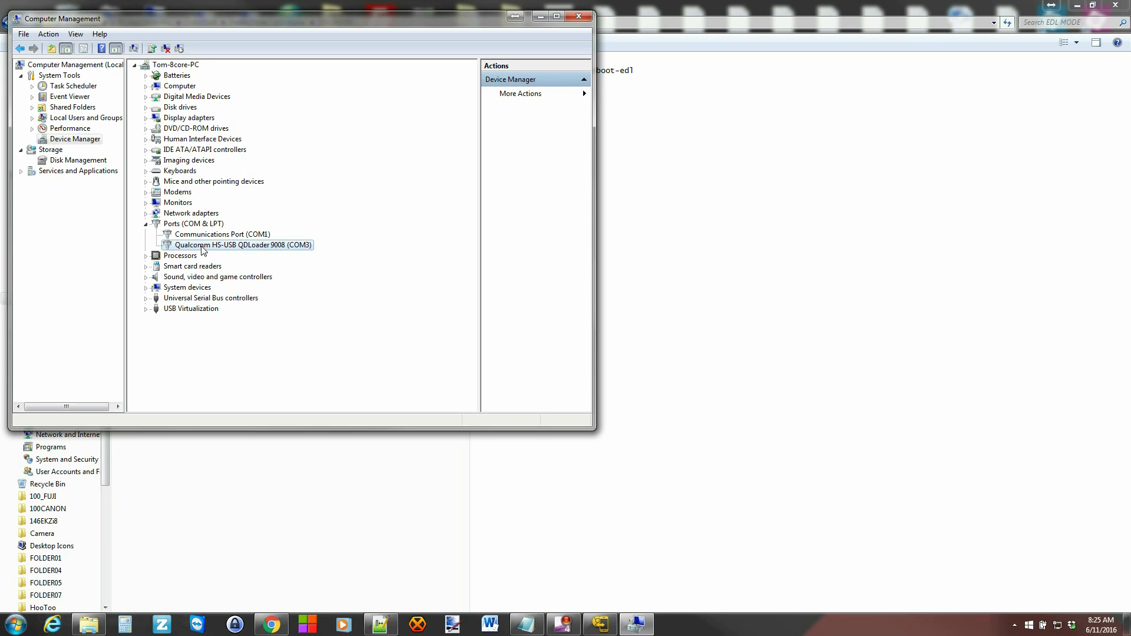
{"action": "mouse_move", "coordinate": [346, 246]}
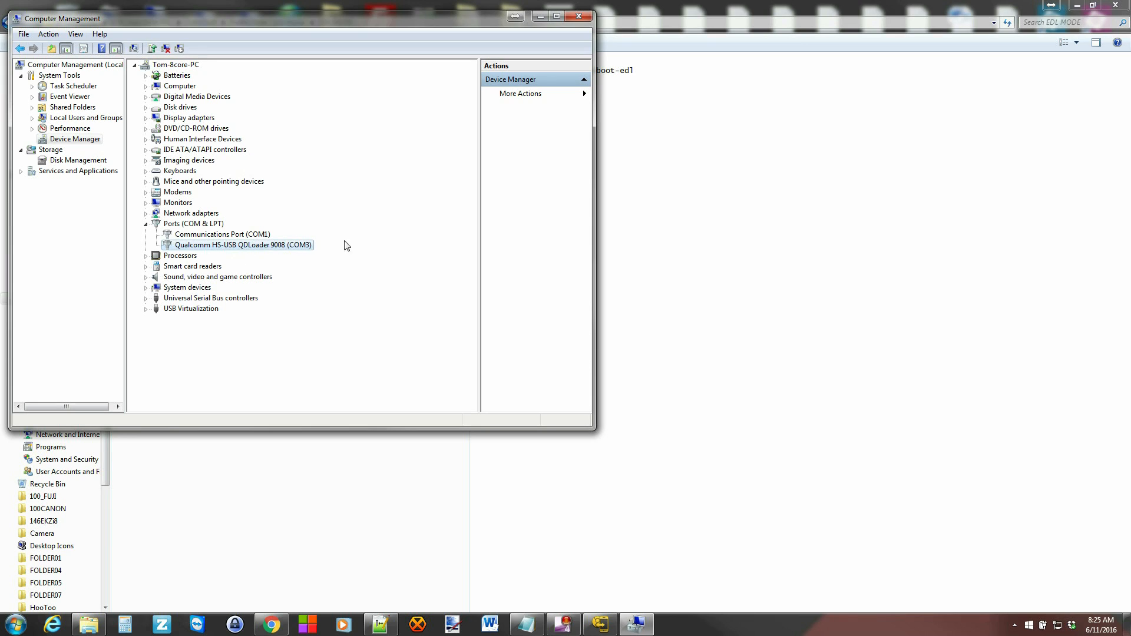
{"action": "mouse_move", "coordinate": [322, 251]}
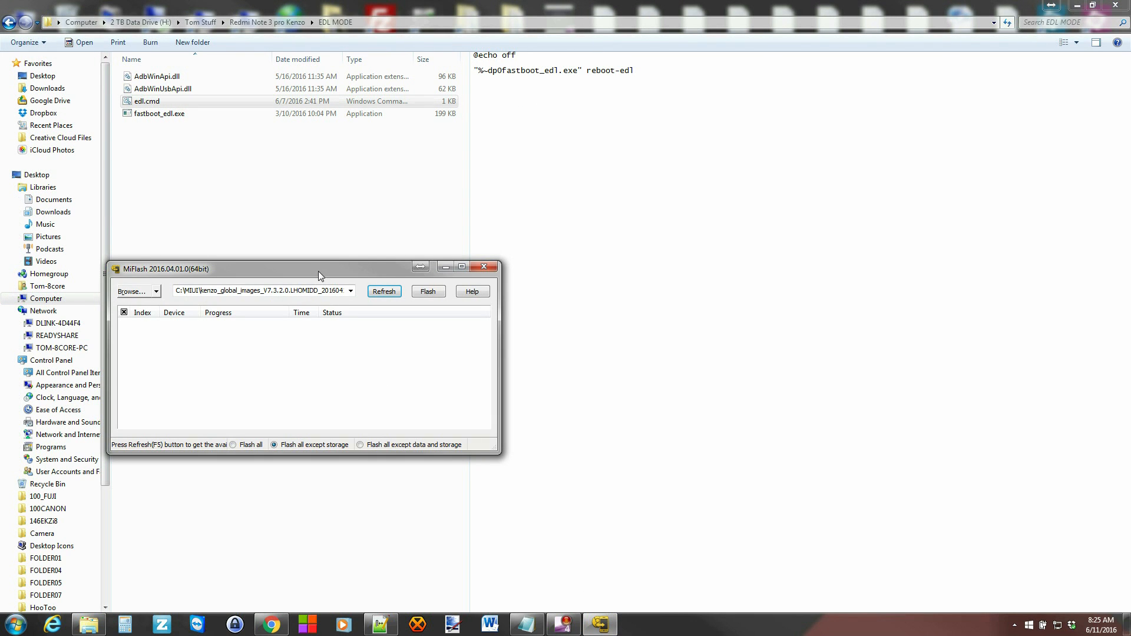
Move the MiFlash window down-left and refresh to list device COM3
{"action": "left_click_drag", "start_coordinate": [318, 268], "coordinate": [263, 273]}
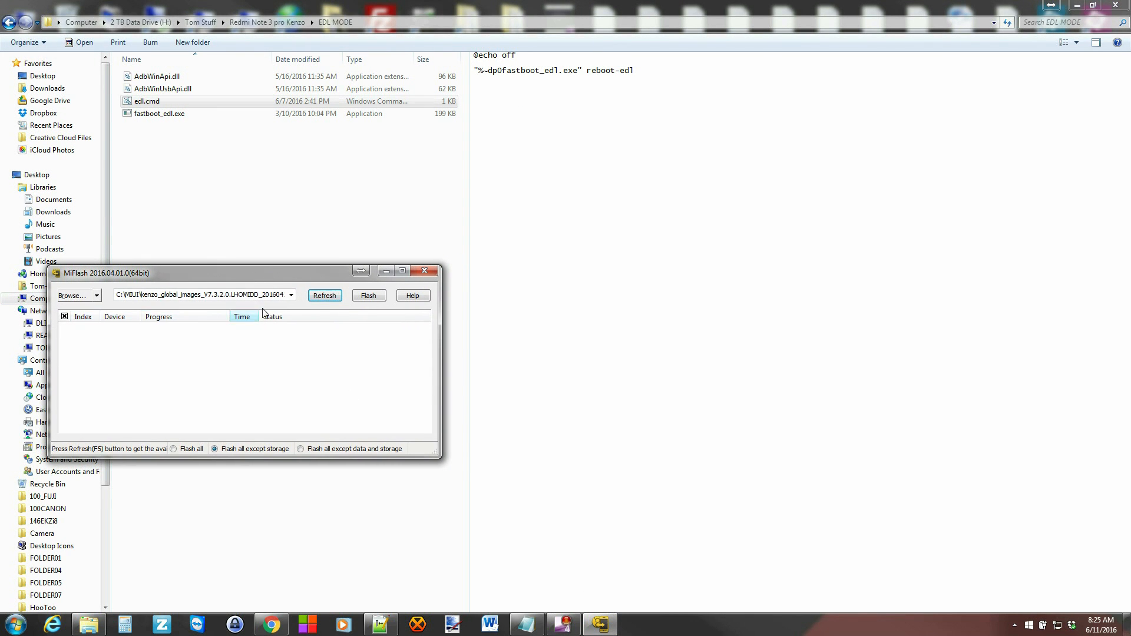
{"action": "left_click", "coordinate": [324, 295]}
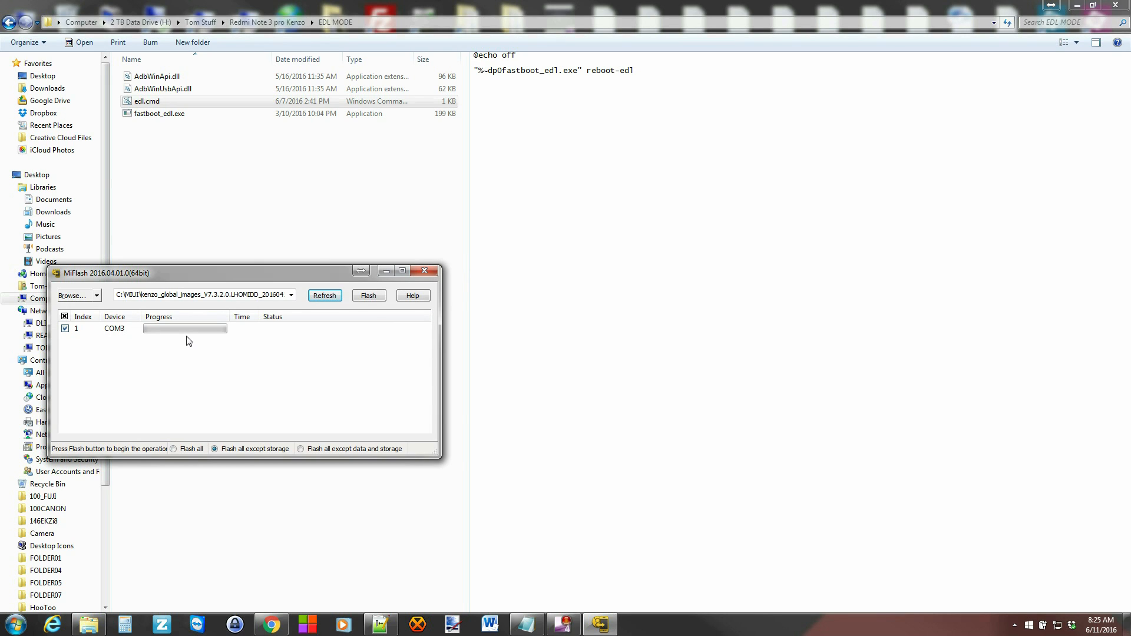
{"action": "mouse_move", "coordinate": [147, 309]}
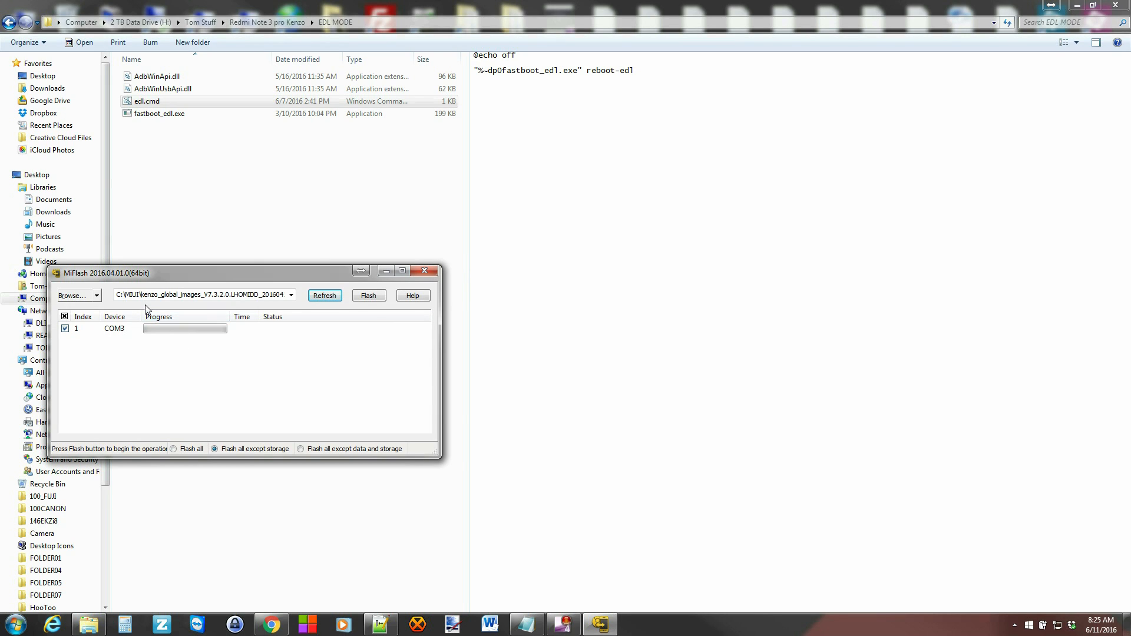
Select the kenzo_global_images MIUI folder and flash it to the phone on COM3
{"action": "left_click", "coordinate": [97, 296]}
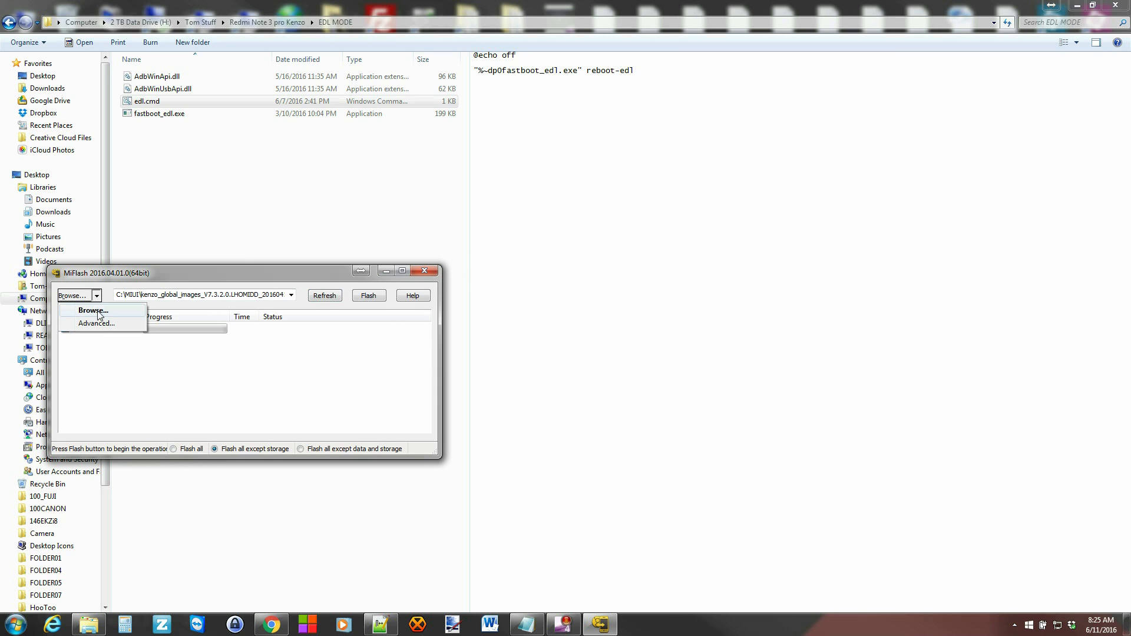
{"action": "left_click", "coordinate": [93, 310]}
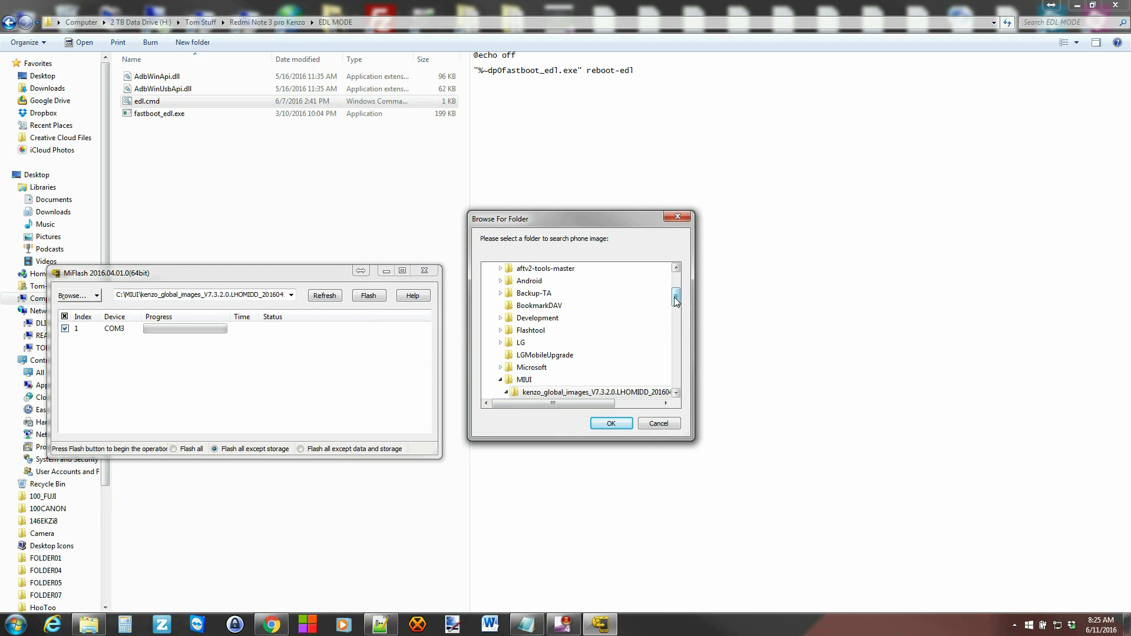
{"action": "left_click", "coordinate": [590, 342]}
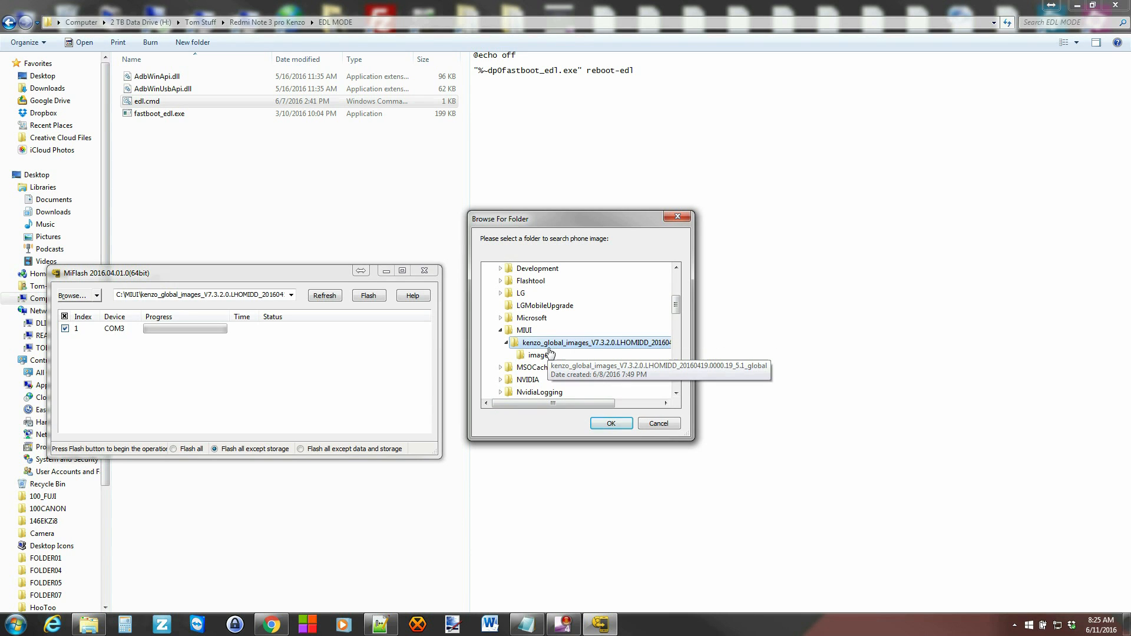
{"action": "mouse_move", "coordinate": [642, 351]}
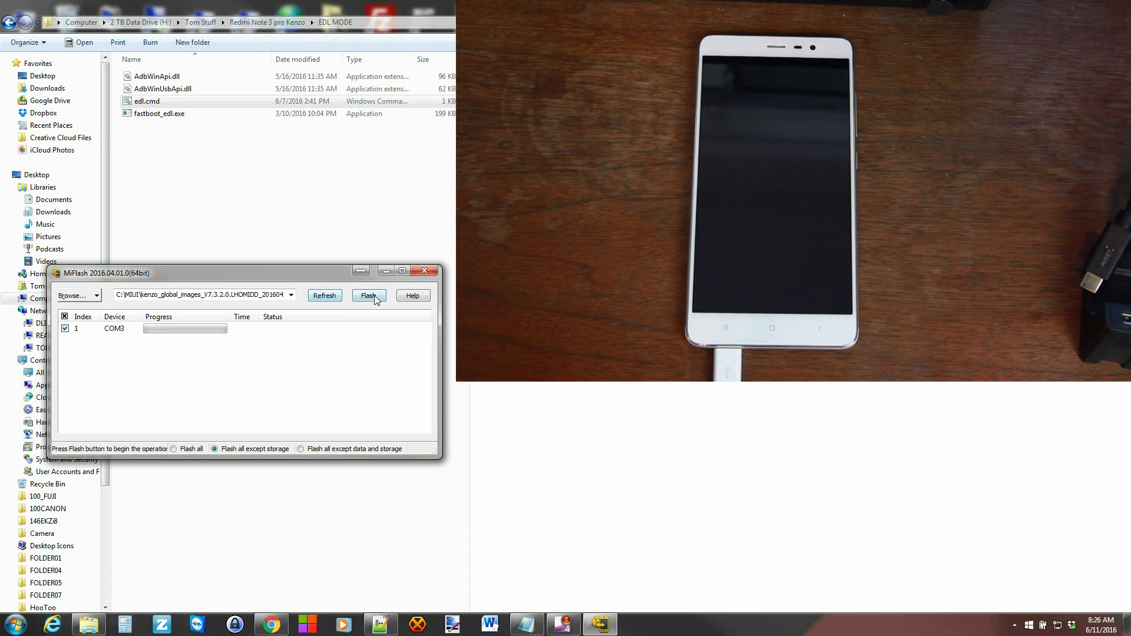
{"action": "left_click", "coordinate": [368, 296]}
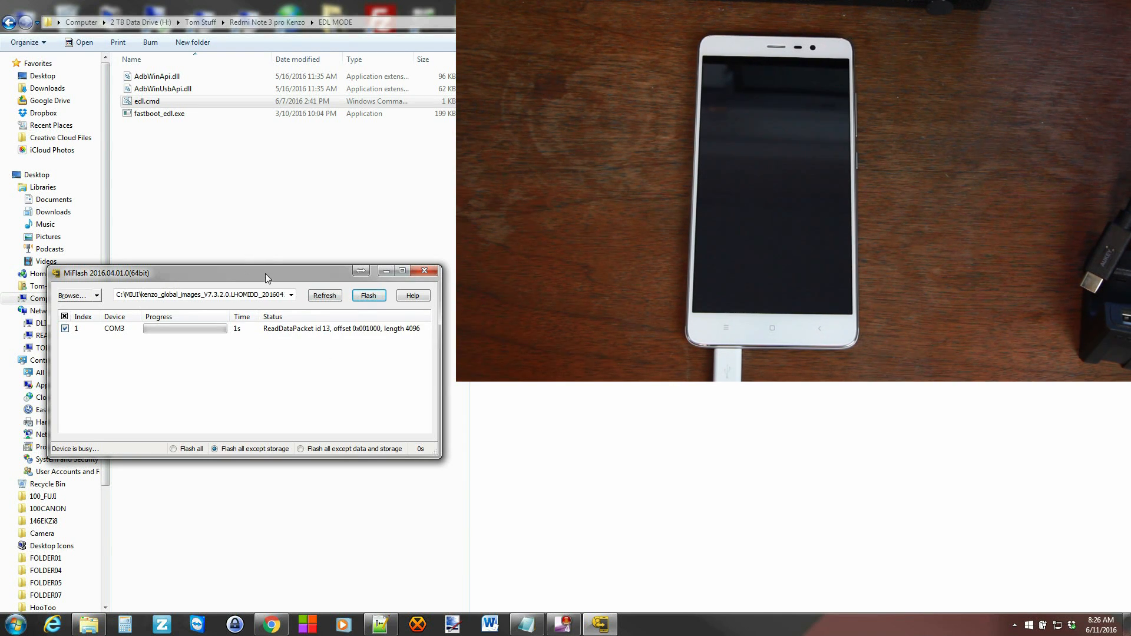